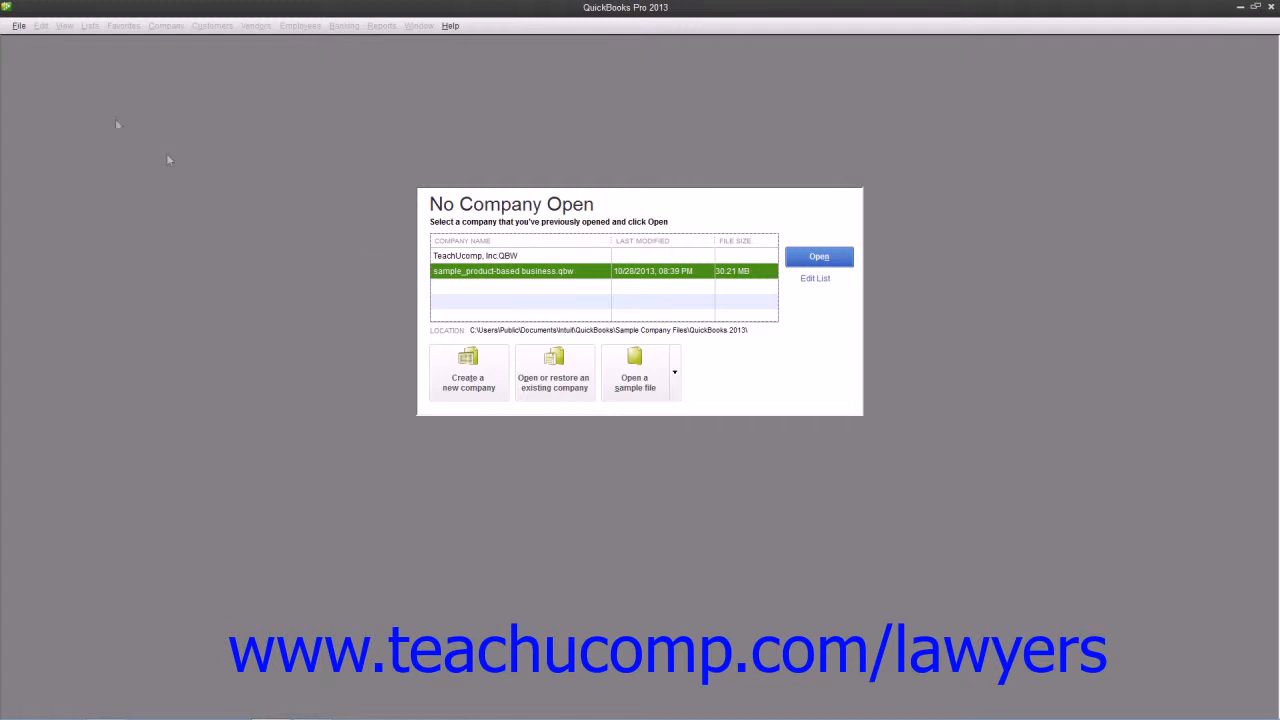
# - Start a new company file so the QuickBooks Setup window appears
pyautogui.click(18, 24)
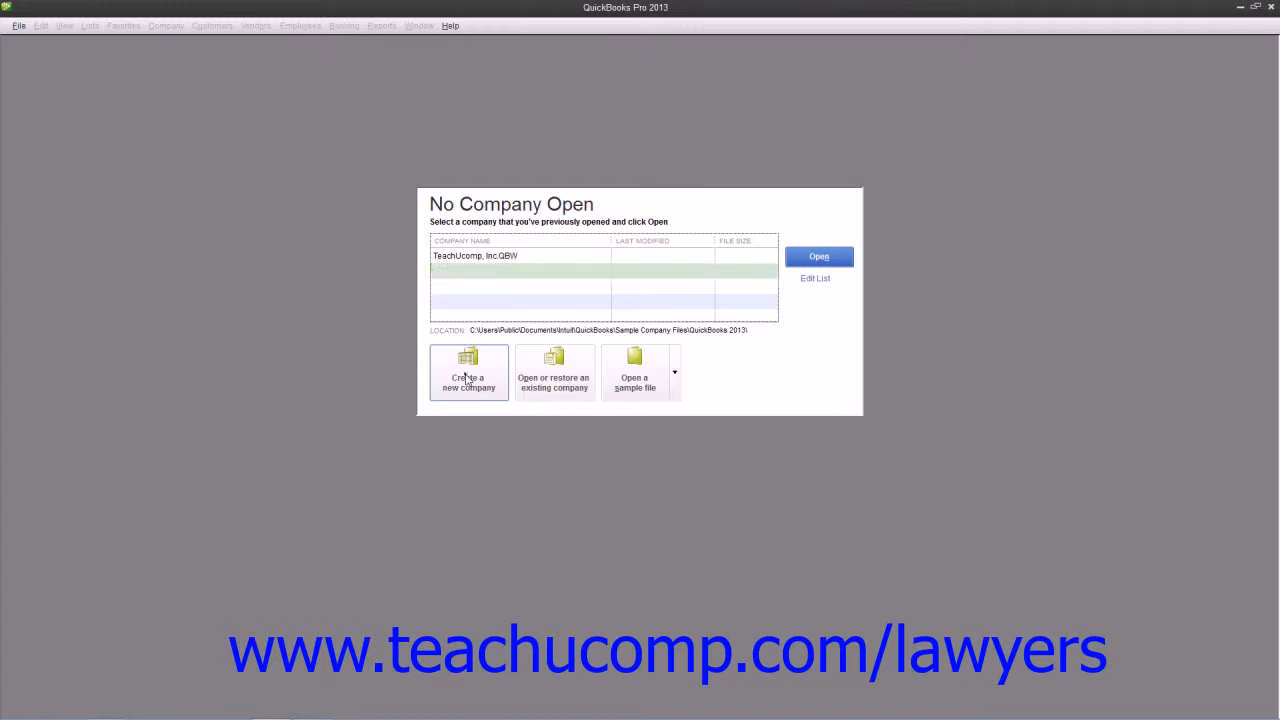
pyautogui.click(468, 372)
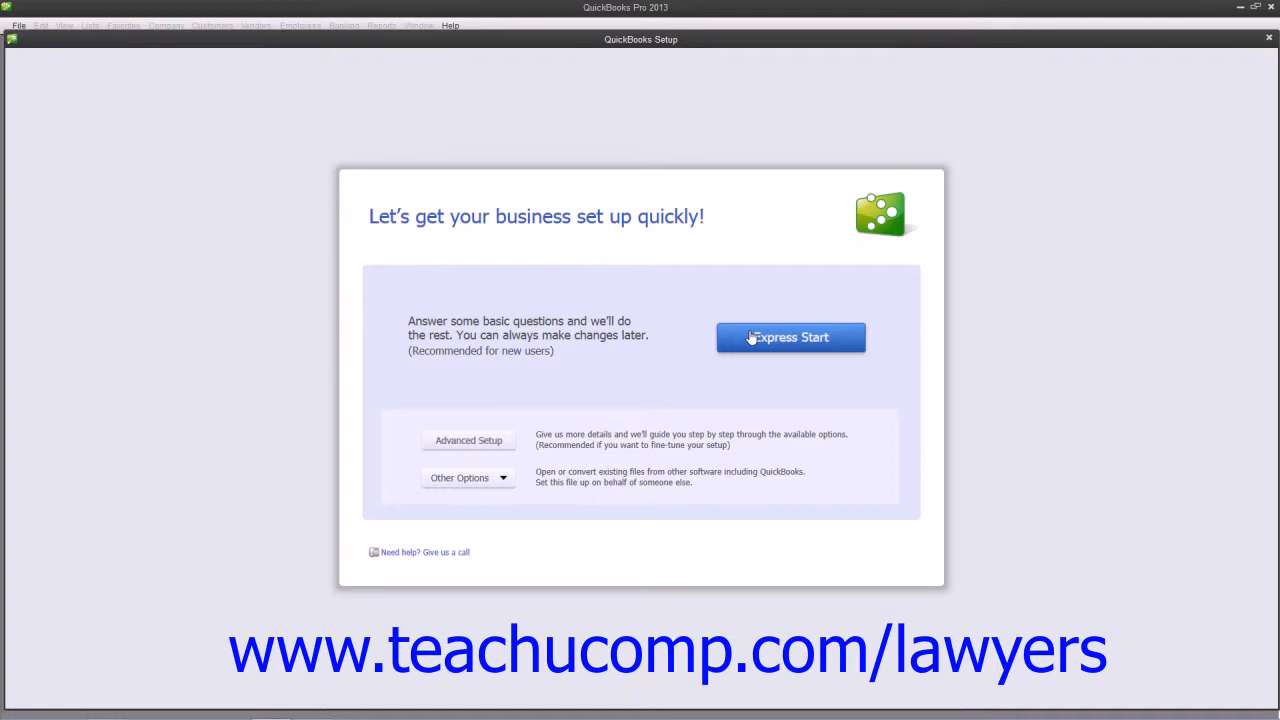
pyautogui.moveTo(468, 452)
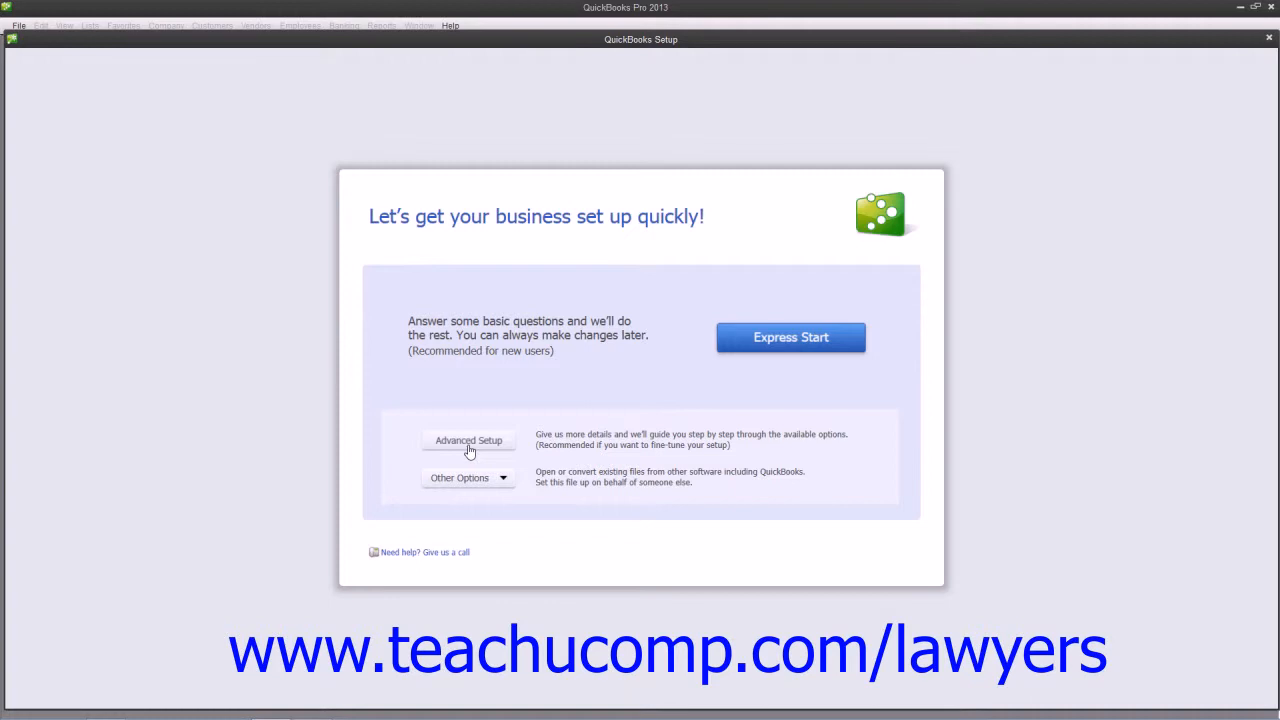
# - Choose Express Start and enter Sample as the start of the company name
pyautogui.click(468, 440)
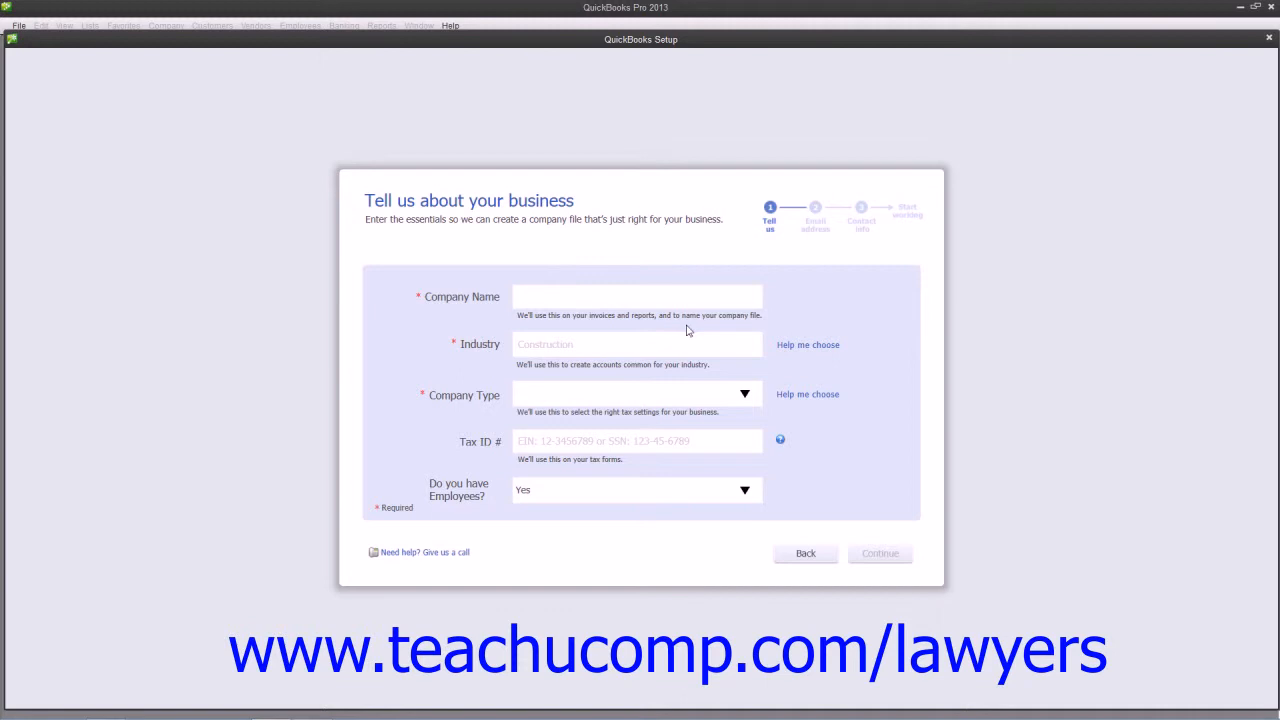
pyautogui.moveTo(684, 328)
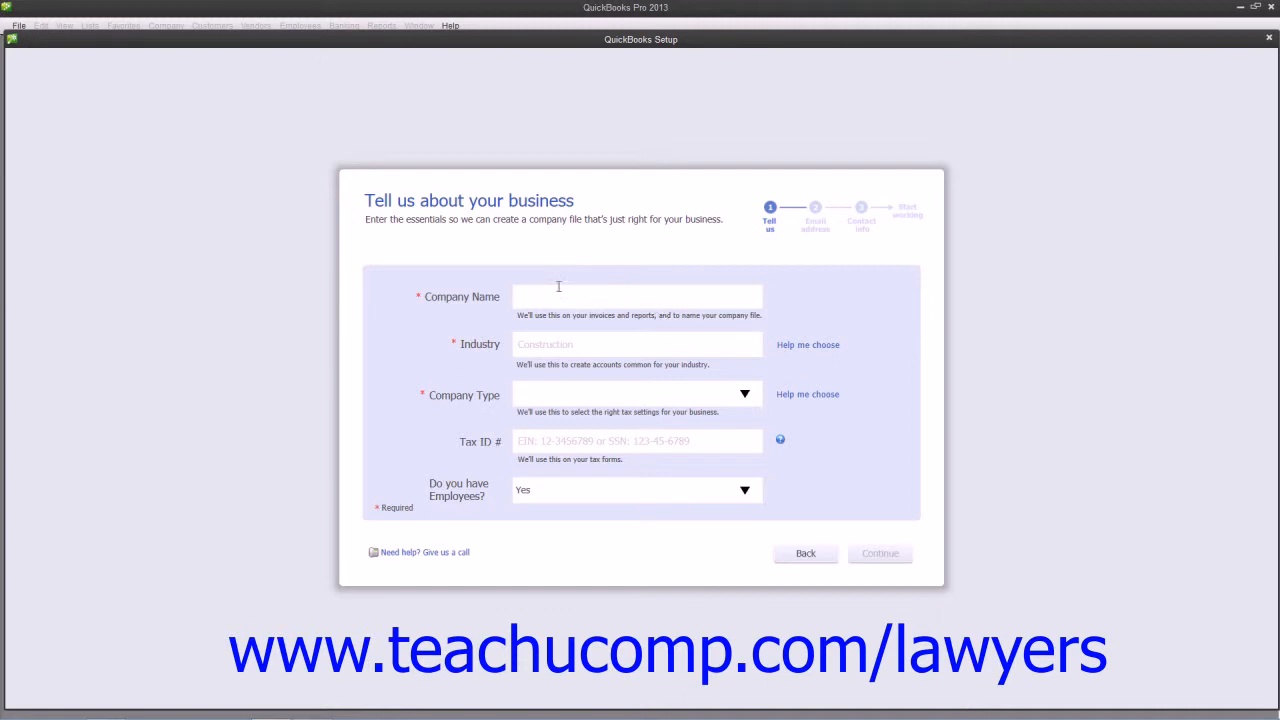
pyautogui.write('S')
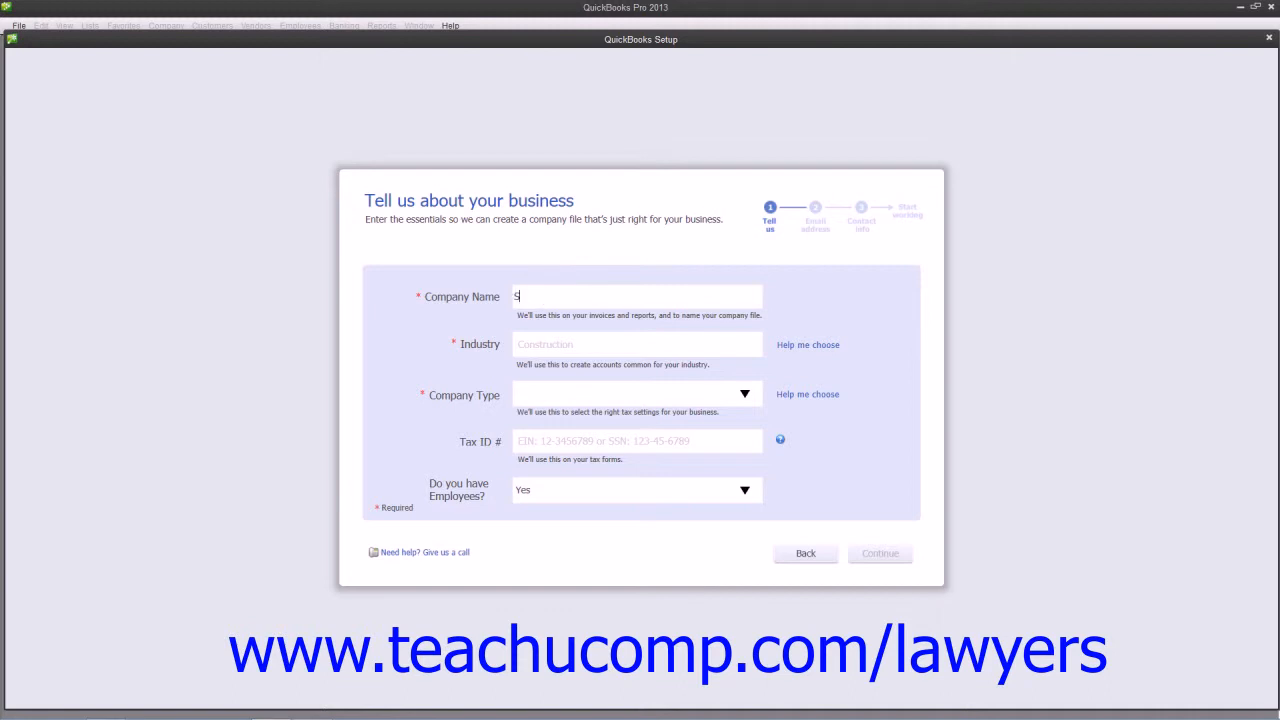
pyautogui.write('ample Law Firm')
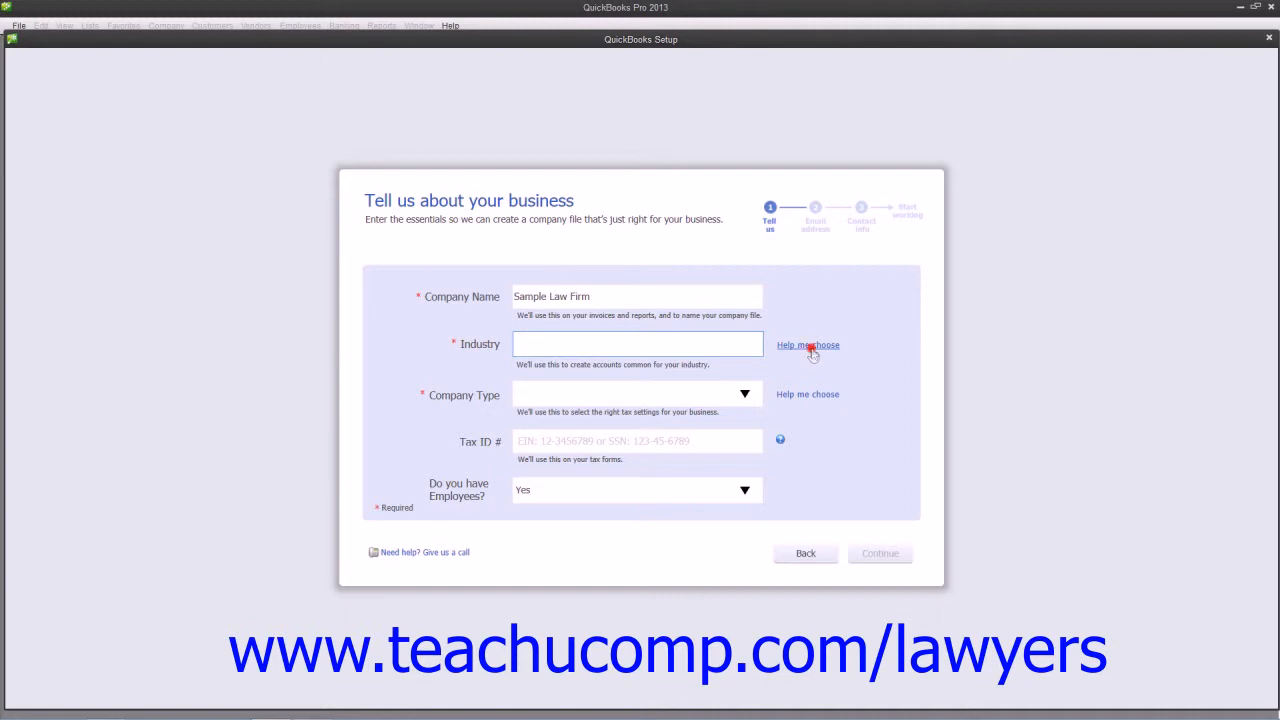
# - Use Help me choose to select Legal Services from the industry list
pyautogui.click(808, 344)
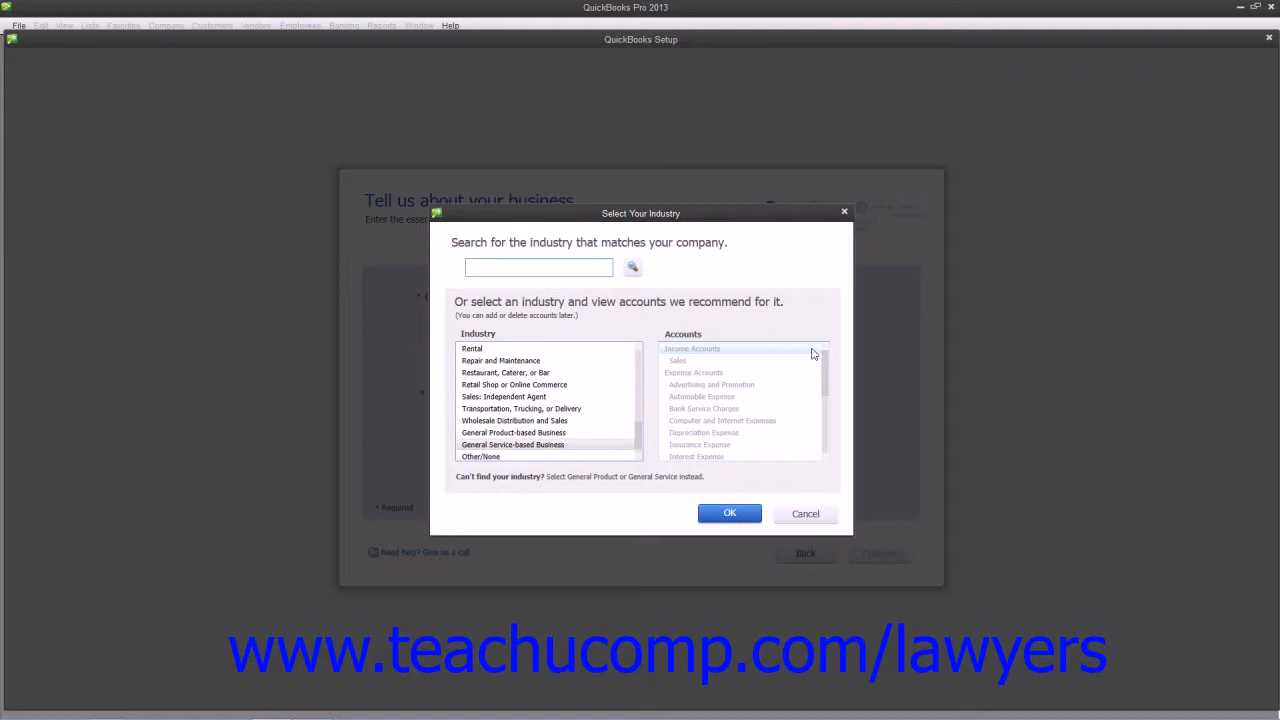
pyautogui.click(538, 268)
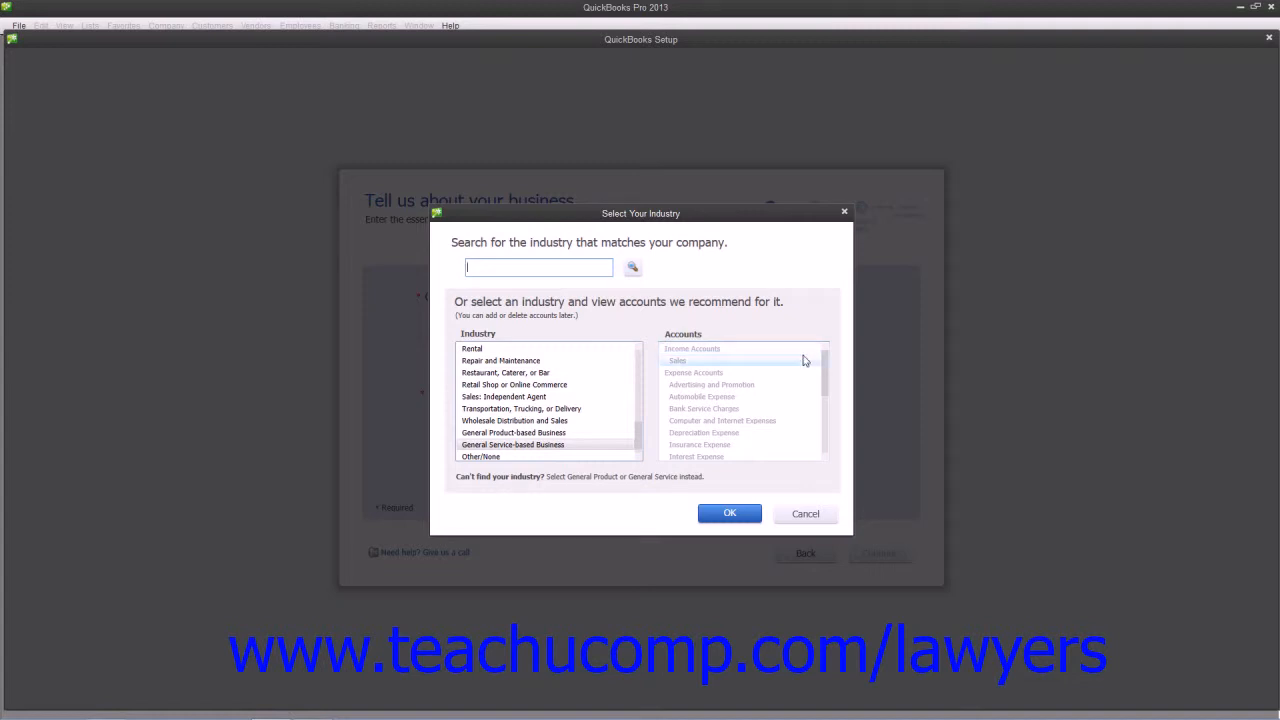
pyautogui.moveTo(804, 388)
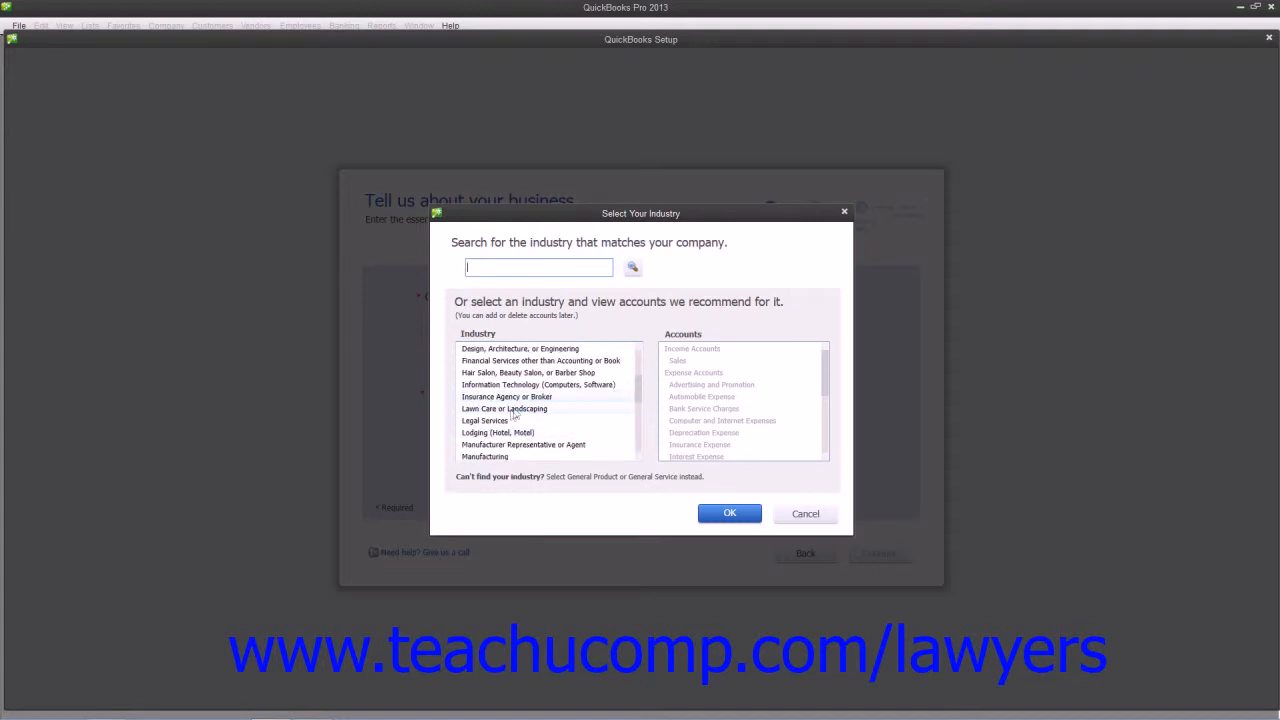
pyautogui.click(484, 420)
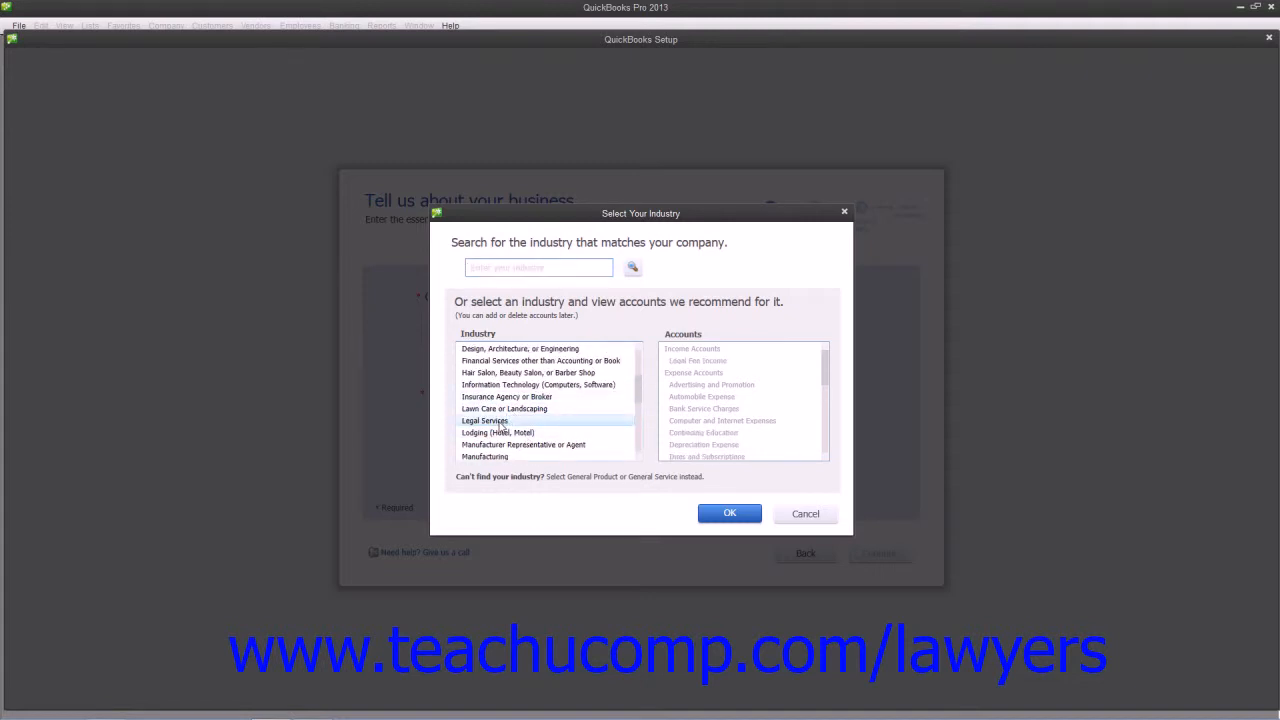
pyautogui.click(484, 420)
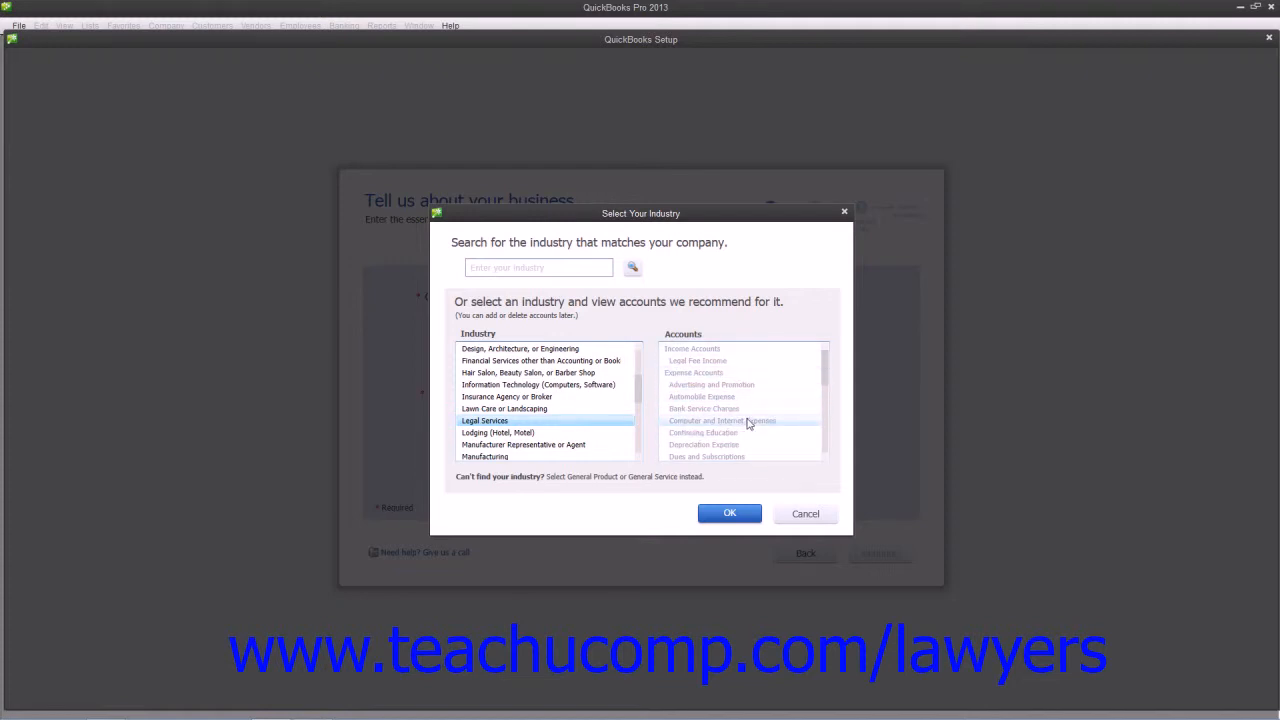
pyautogui.moveTo(744, 498)
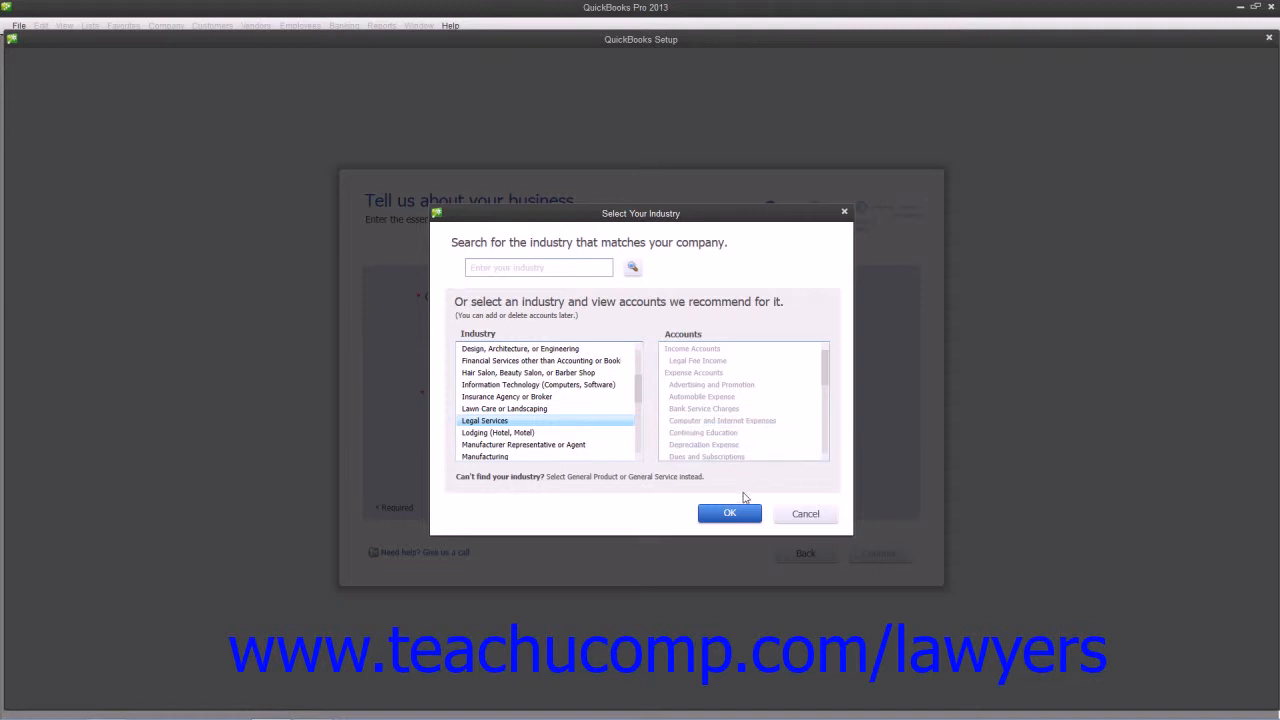
# - Confirm Legal Services, set company type to Partnership or LLP, and enter tax ID 38-1234567
pyautogui.click(728, 512)
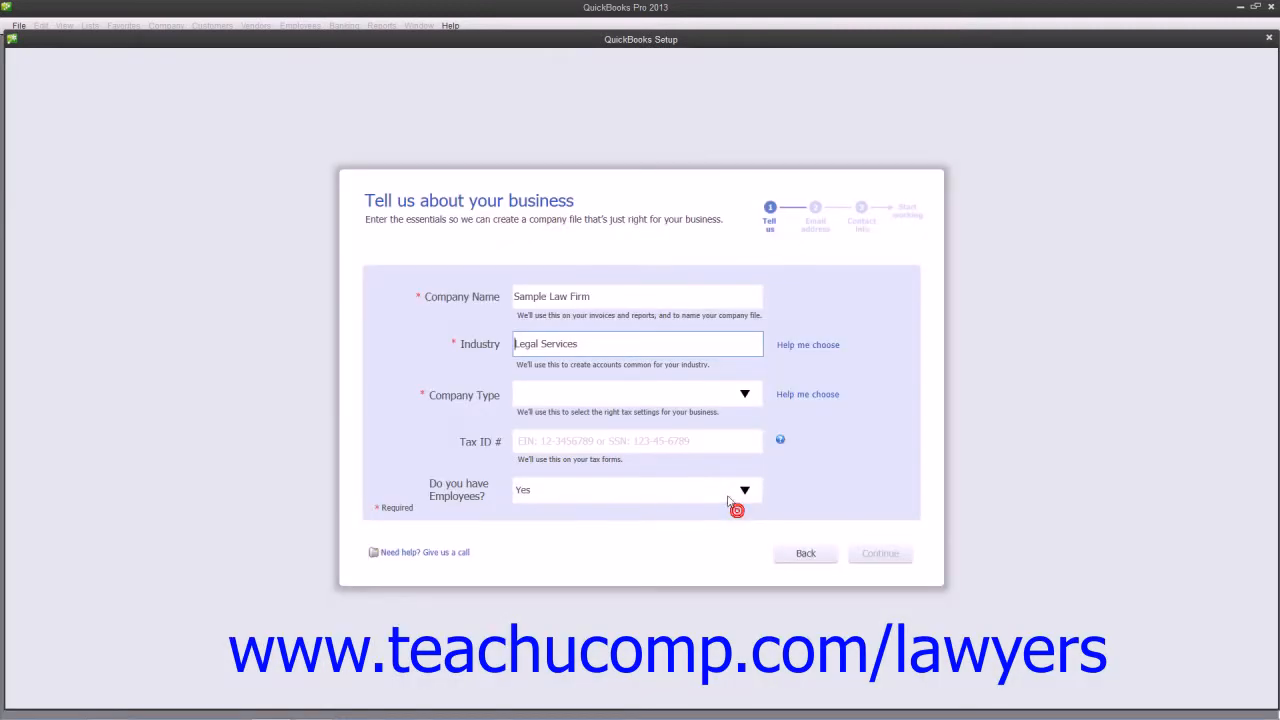
pyautogui.moveTo(604, 414)
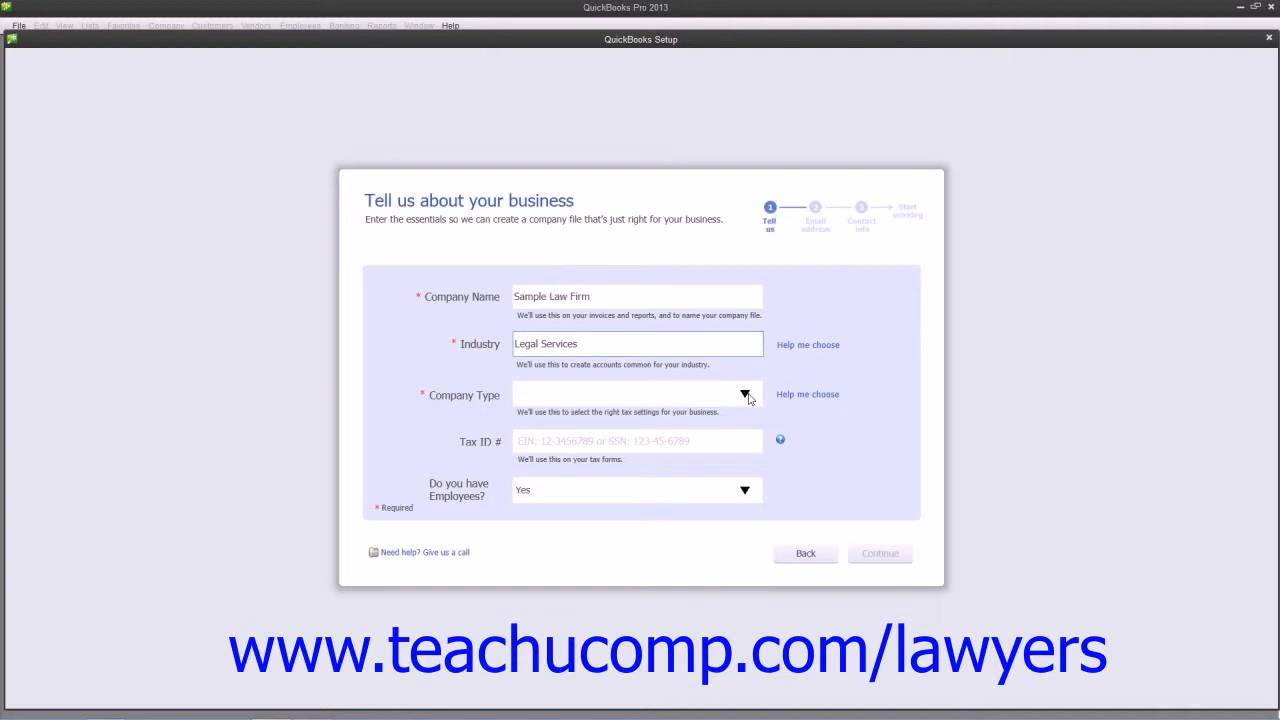
pyautogui.click(744, 392)
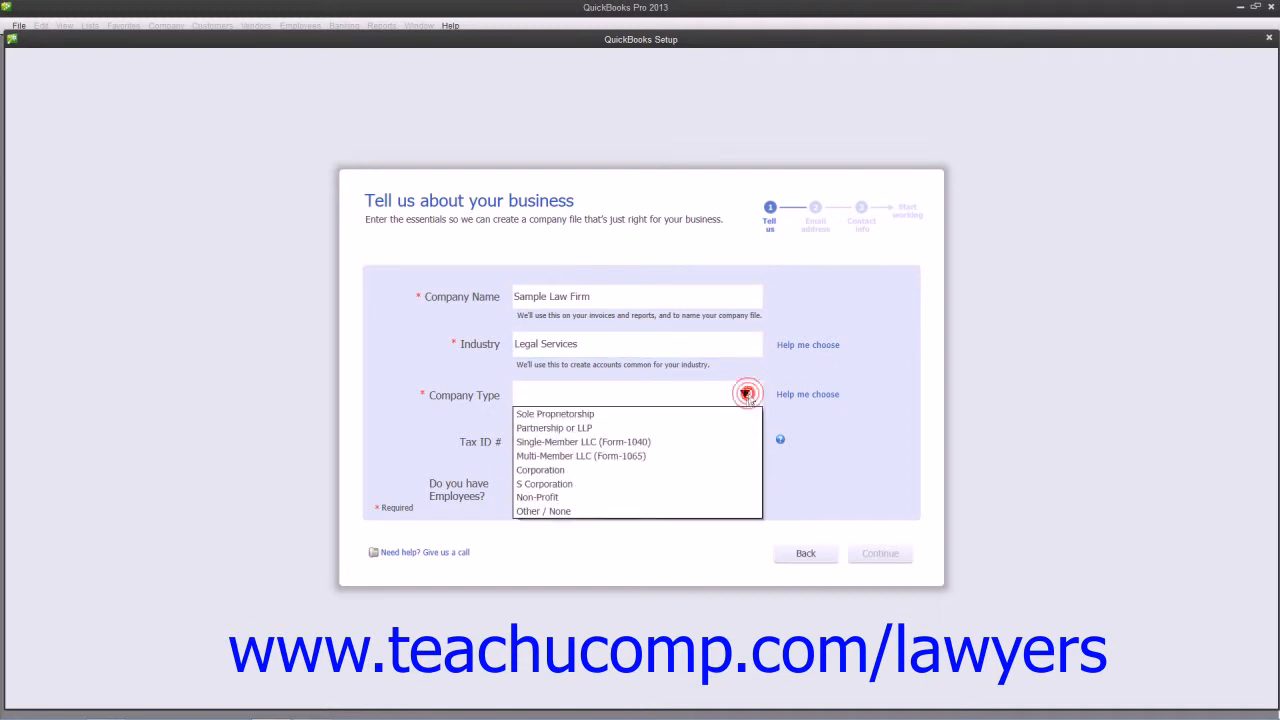
pyautogui.click(554, 428)
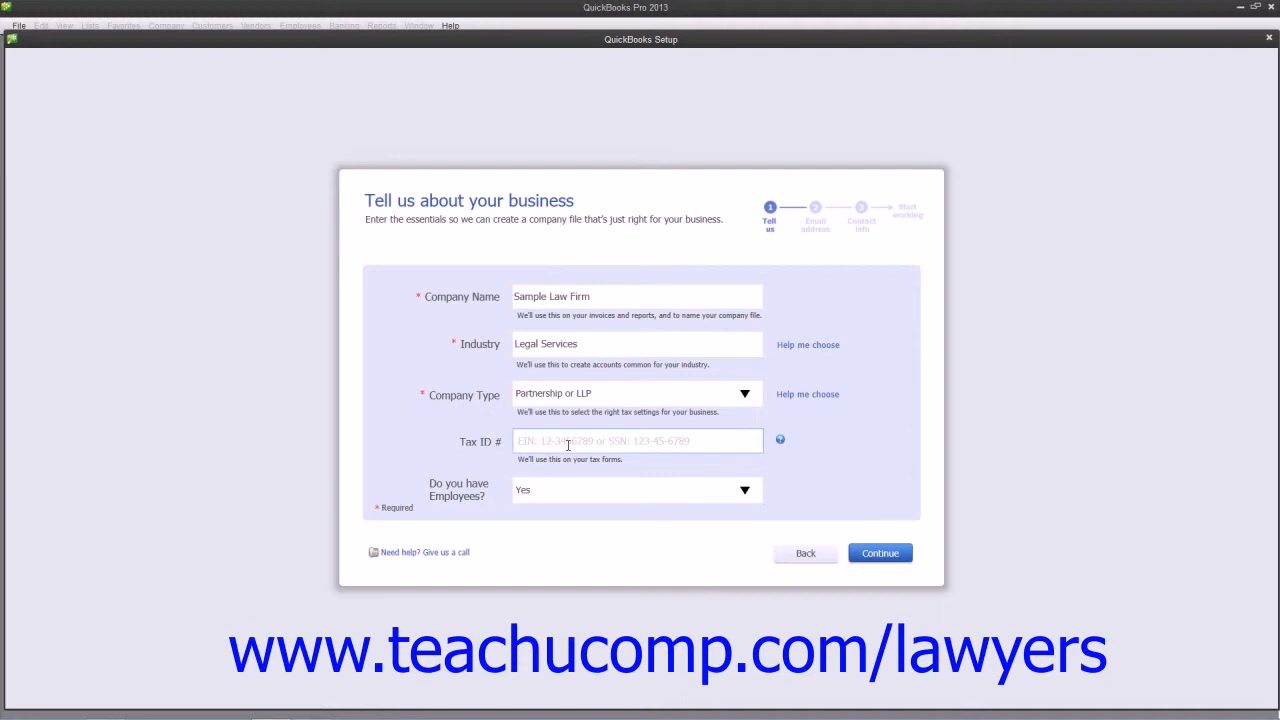
pyautogui.click(638, 442)
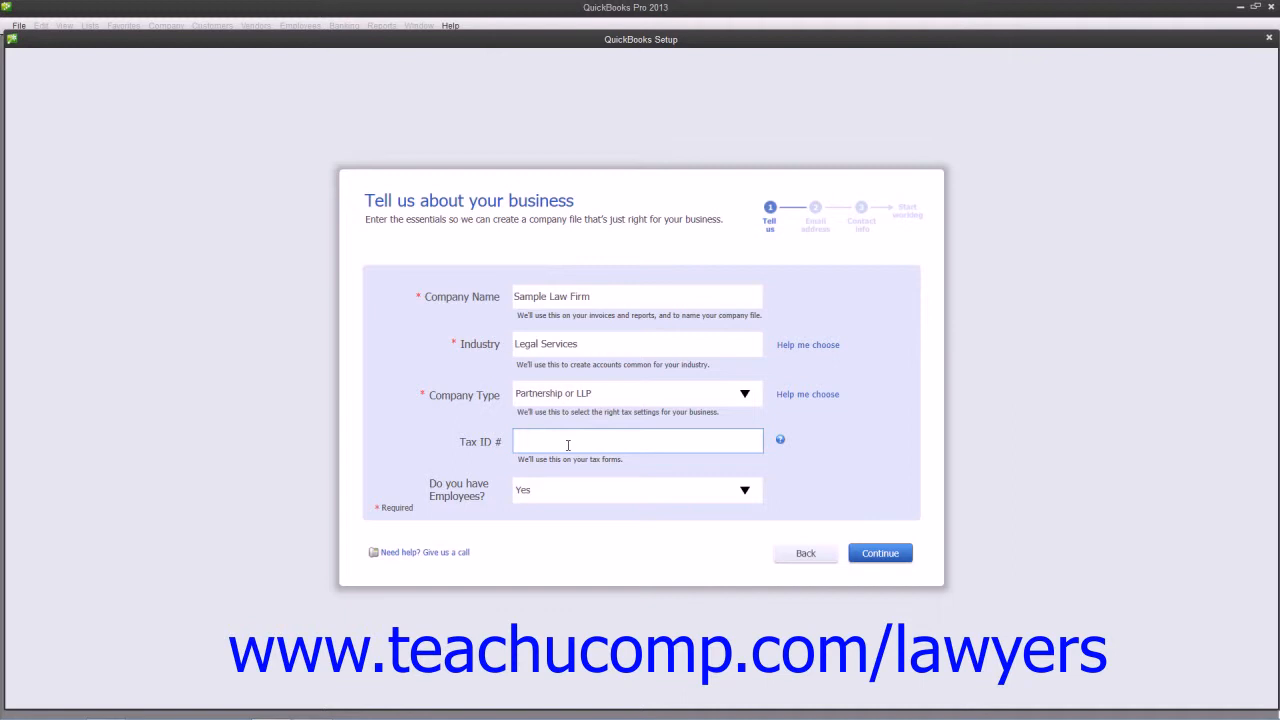
pyautogui.write('38-1234567')
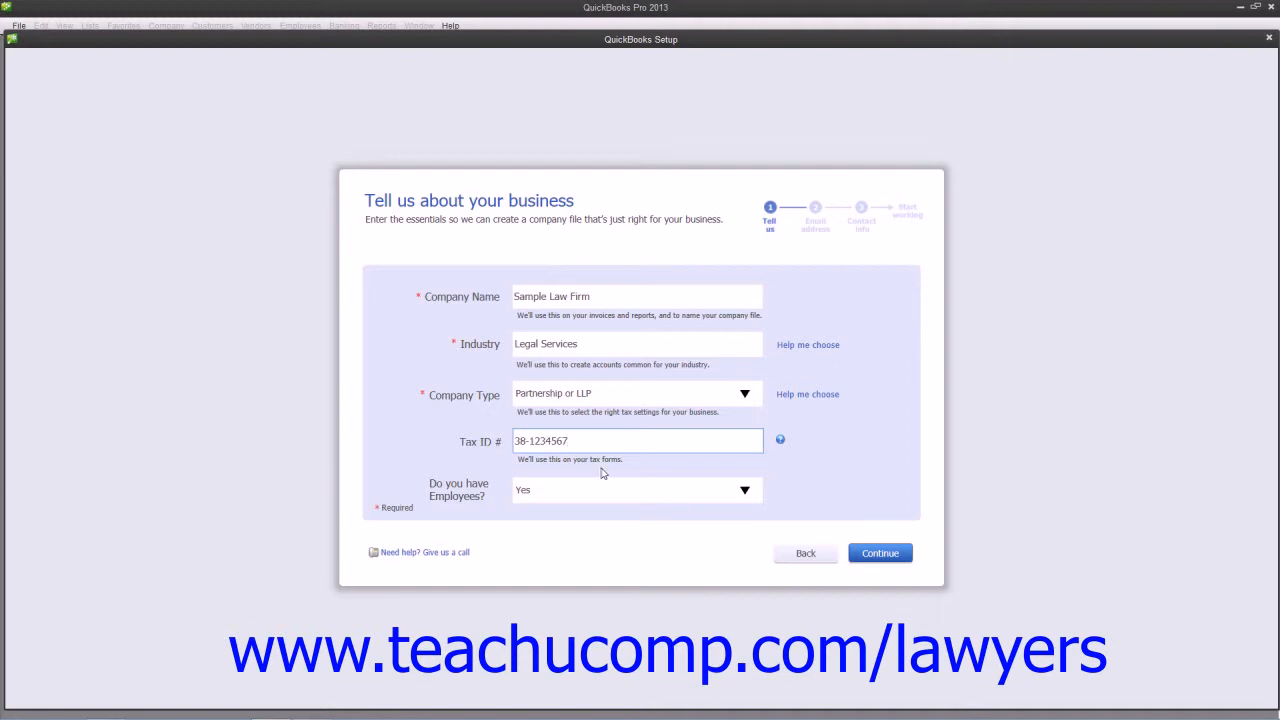
pyautogui.moveTo(752, 496)
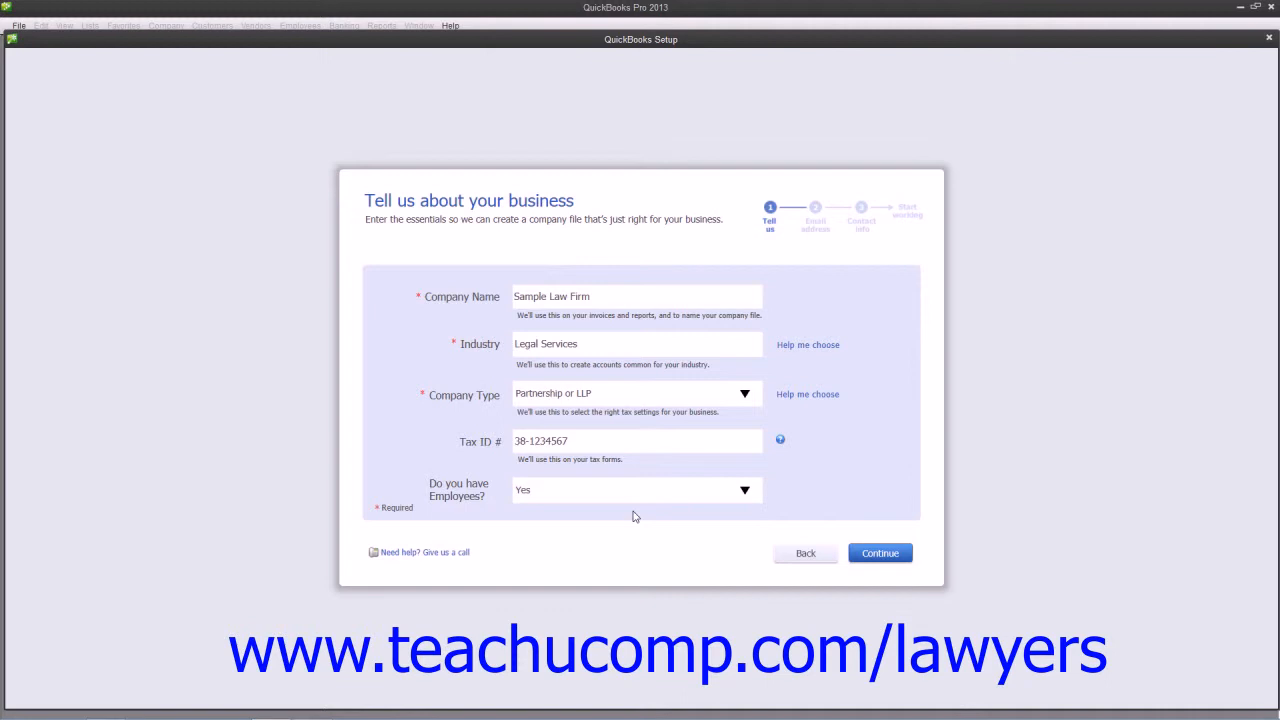
pyautogui.moveTo(716, 536)
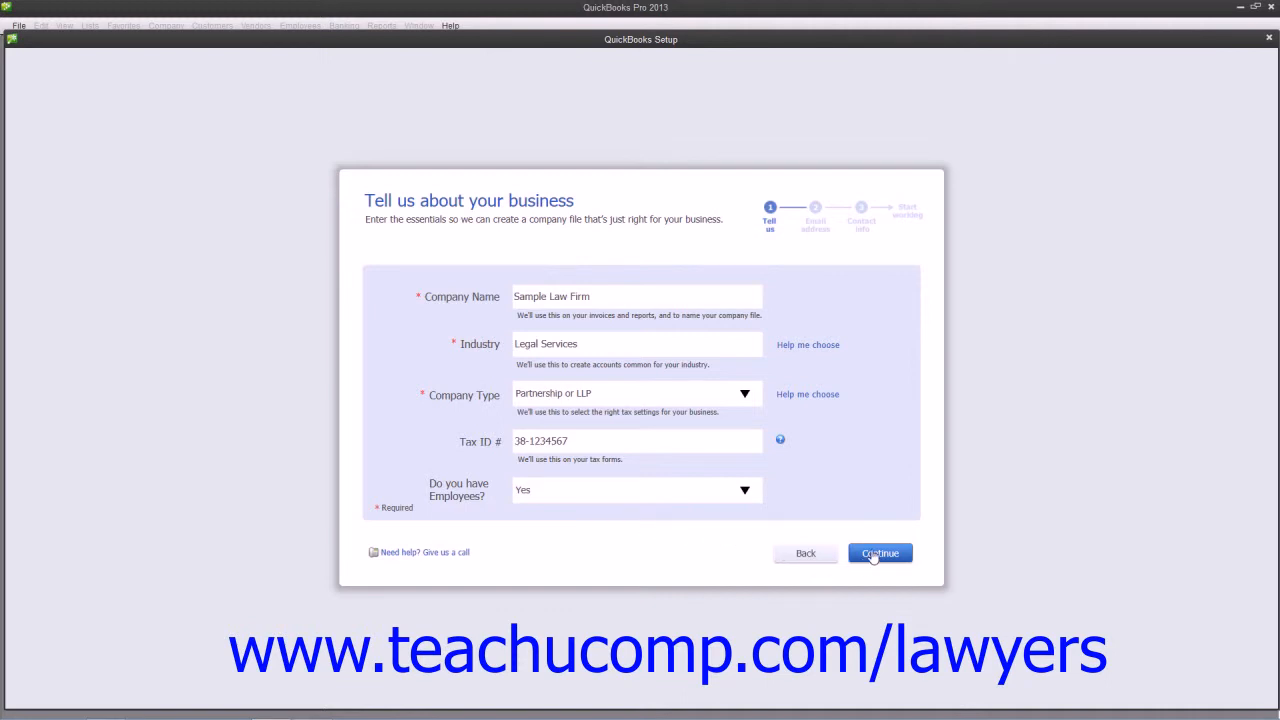
# - Continue to the email address step and place the cursor in the Email Address field
pyautogui.click(880, 552)
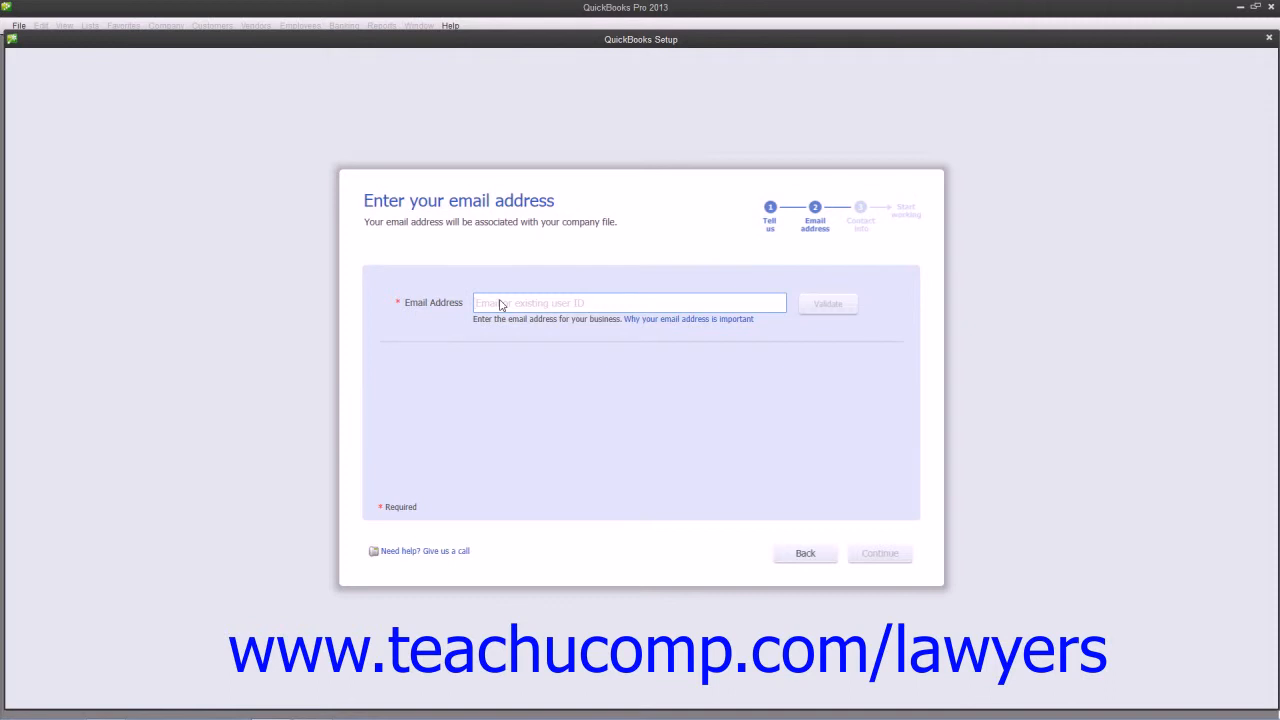
pyautogui.click(630, 304)
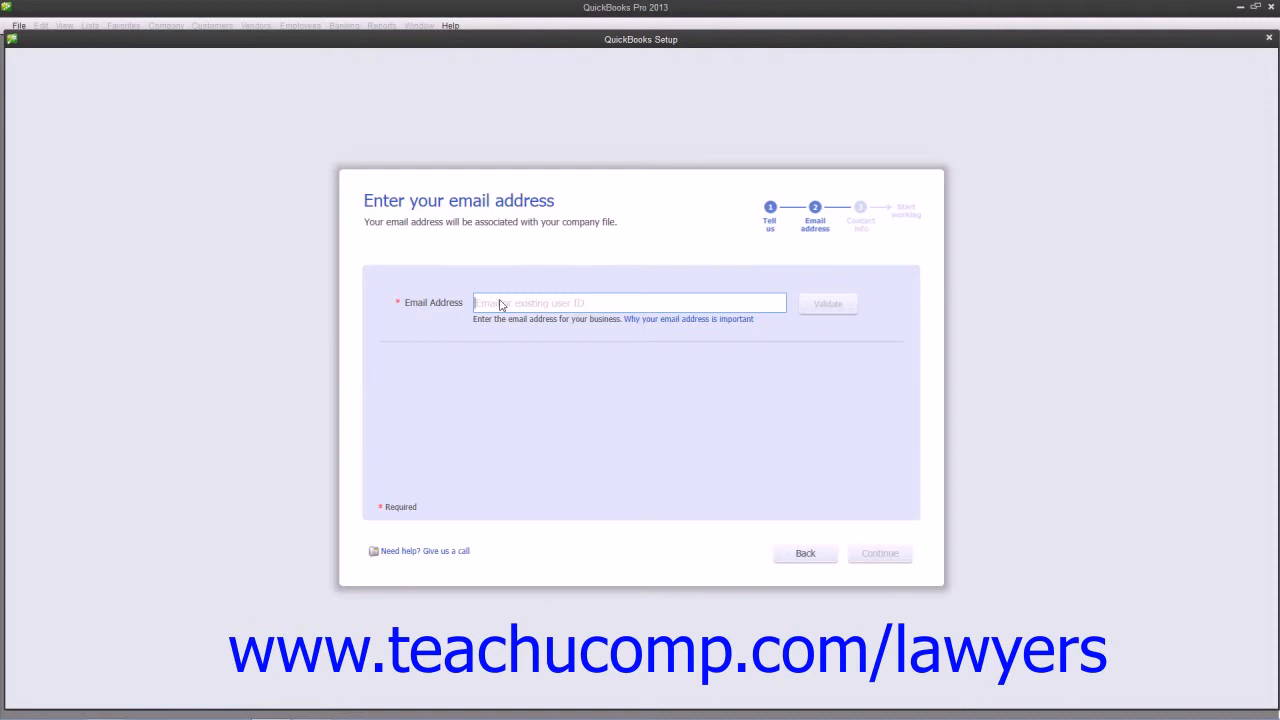
pyautogui.moveTo(876, 308)
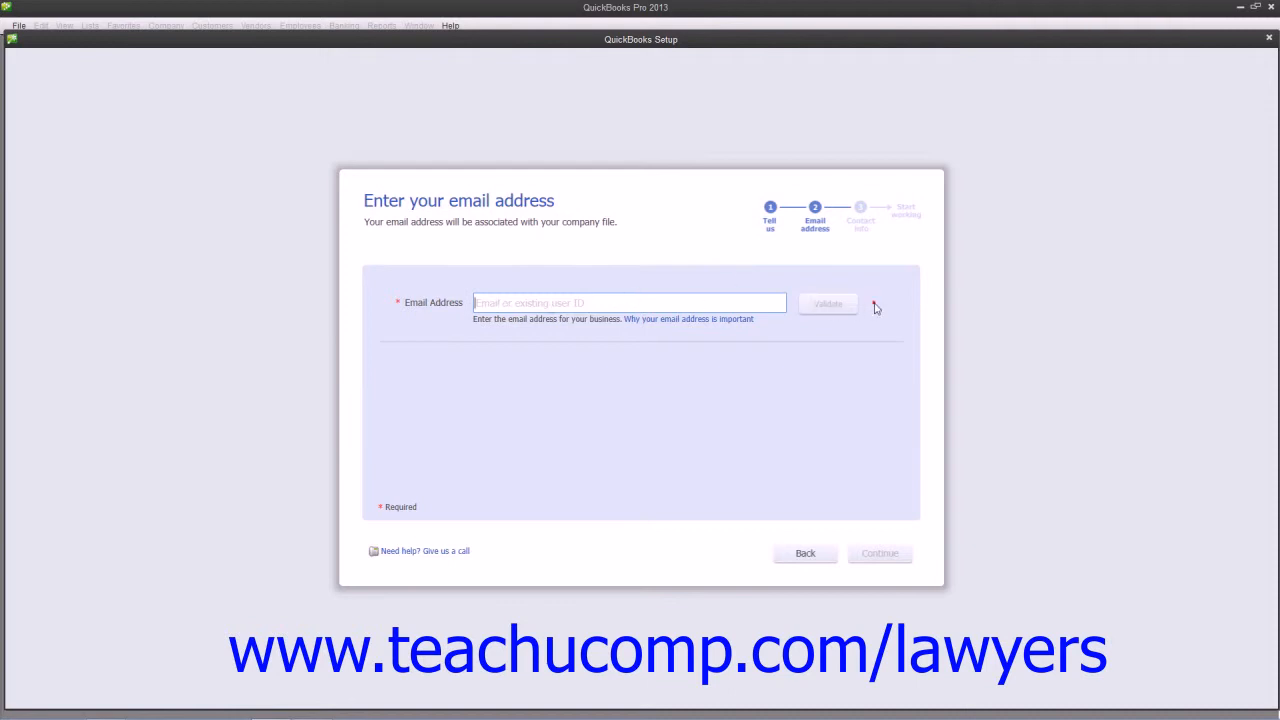
pyautogui.moveTo(772, 402)
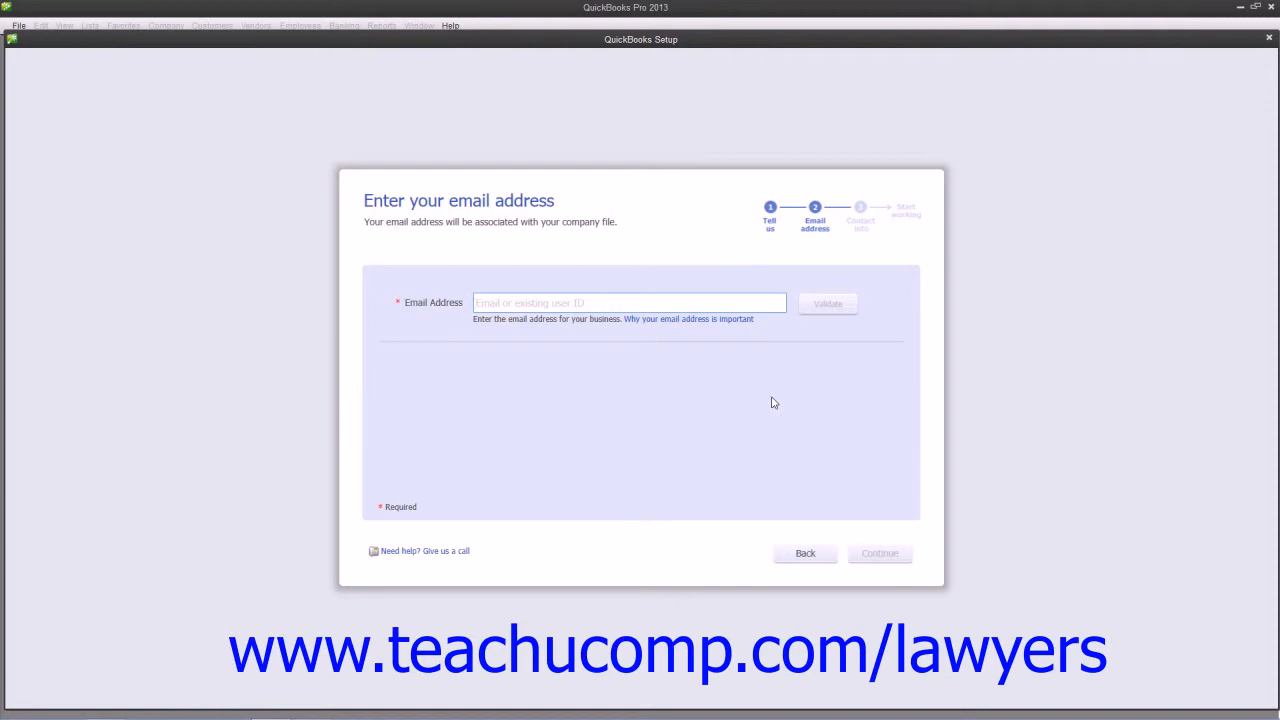
pyautogui.click(628, 302)
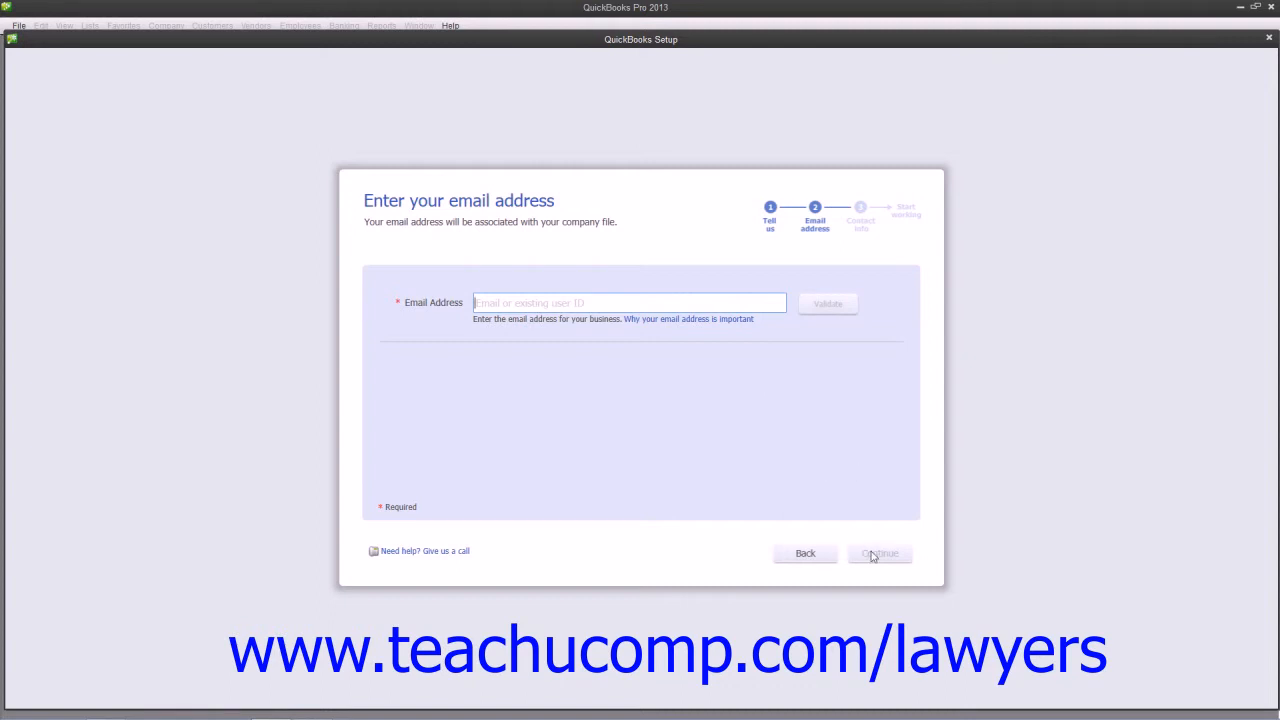
pyautogui.moveTo(824, 570)
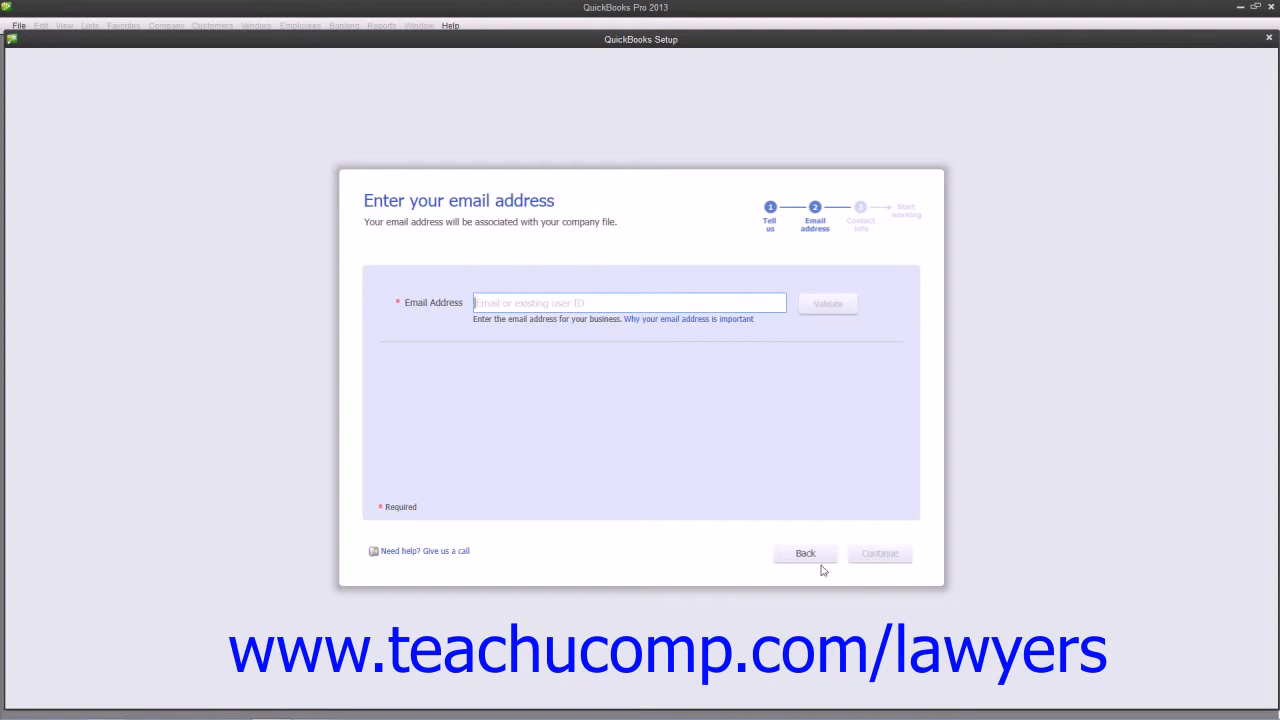
pyautogui.moveTo(806, 554)
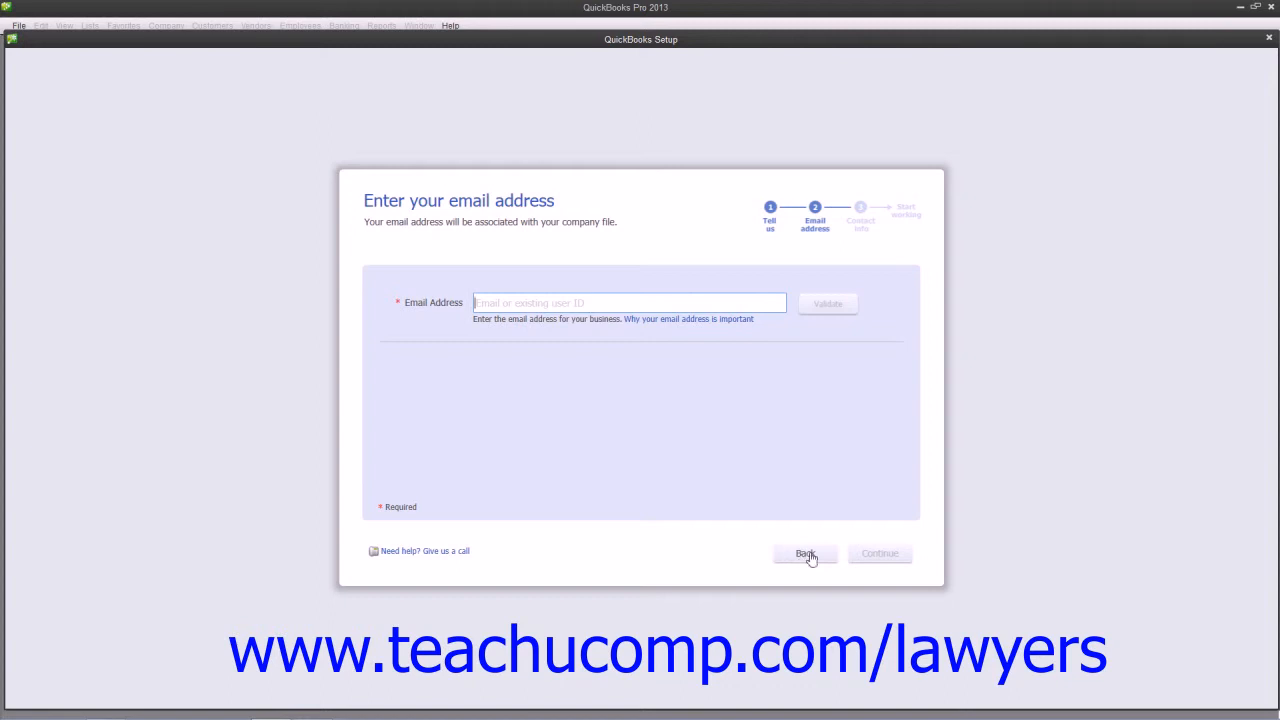
# - Go back, choose Set Up on Behalf of Someone Else, continue, and accept skipping the email step
pyautogui.click(804, 552)
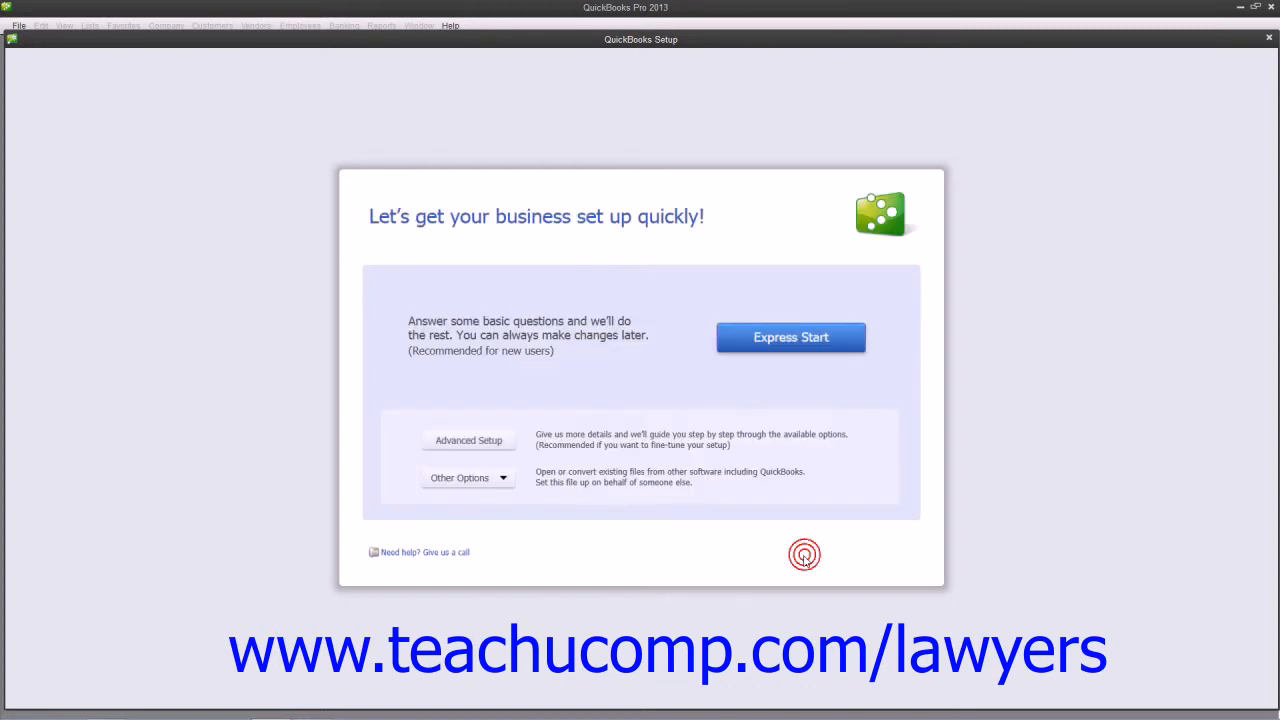
pyautogui.click(468, 476)
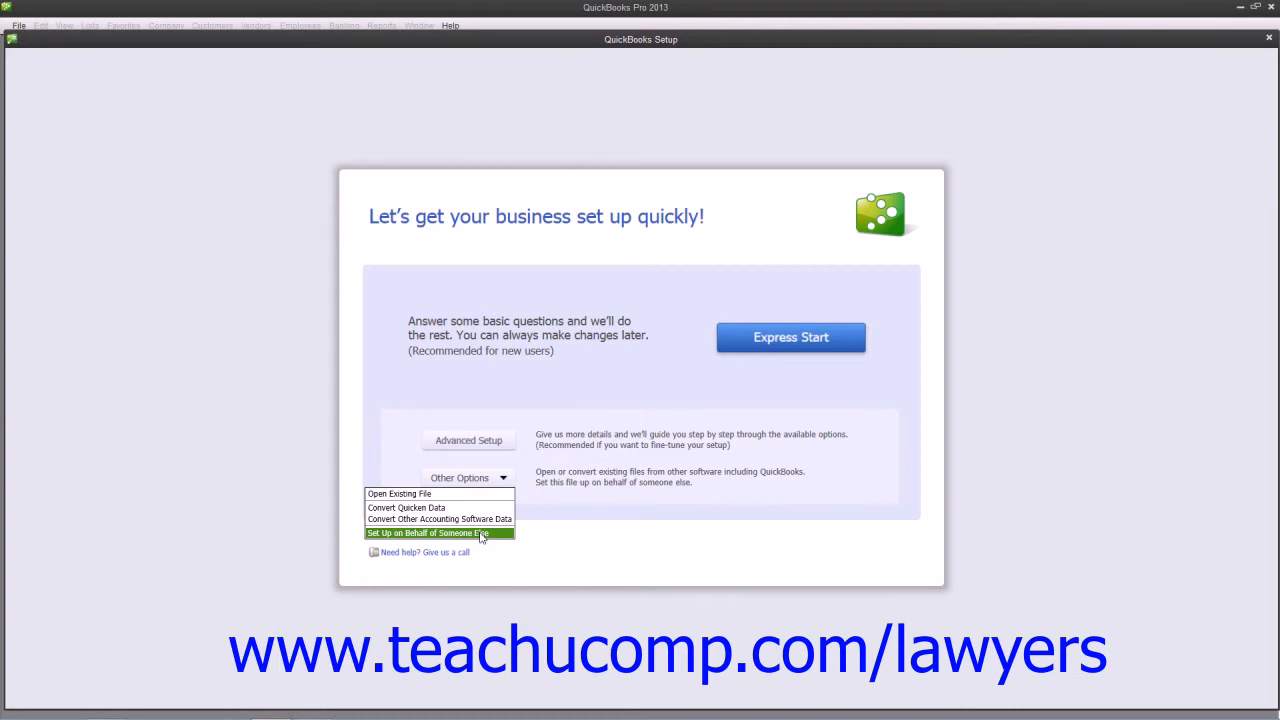
pyautogui.click(428, 532)
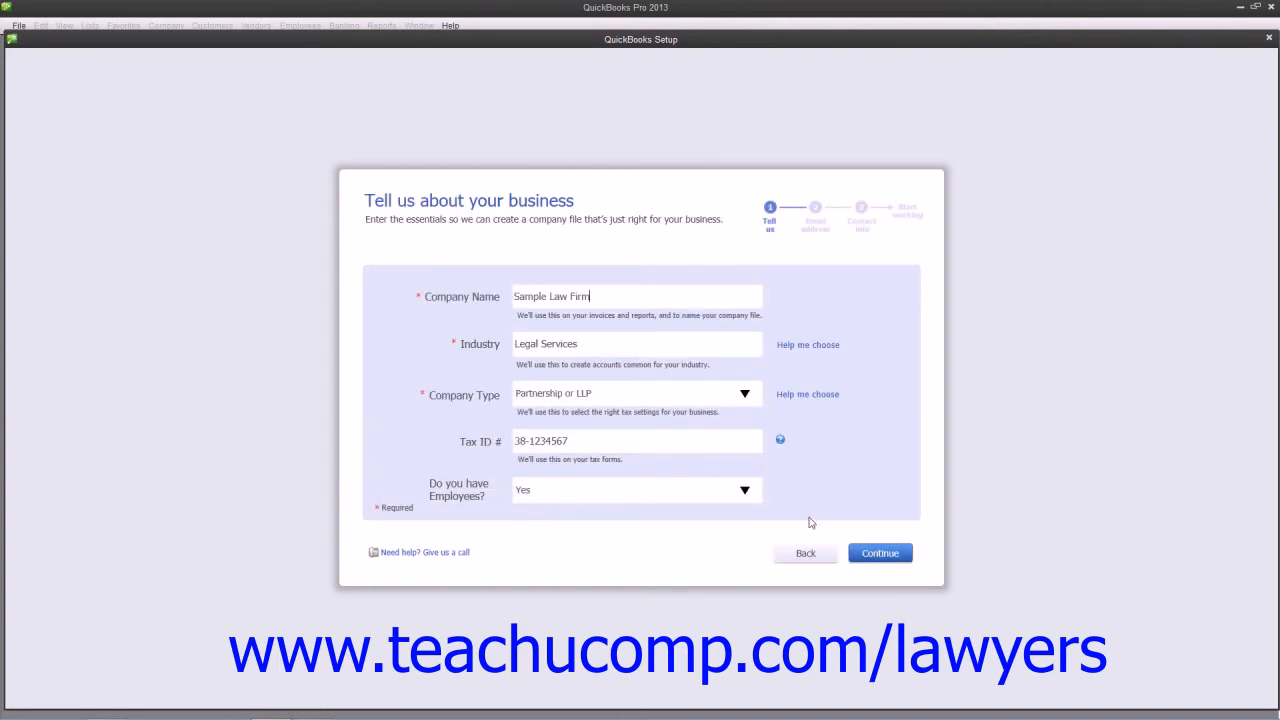
pyautogui.click(880, 552)
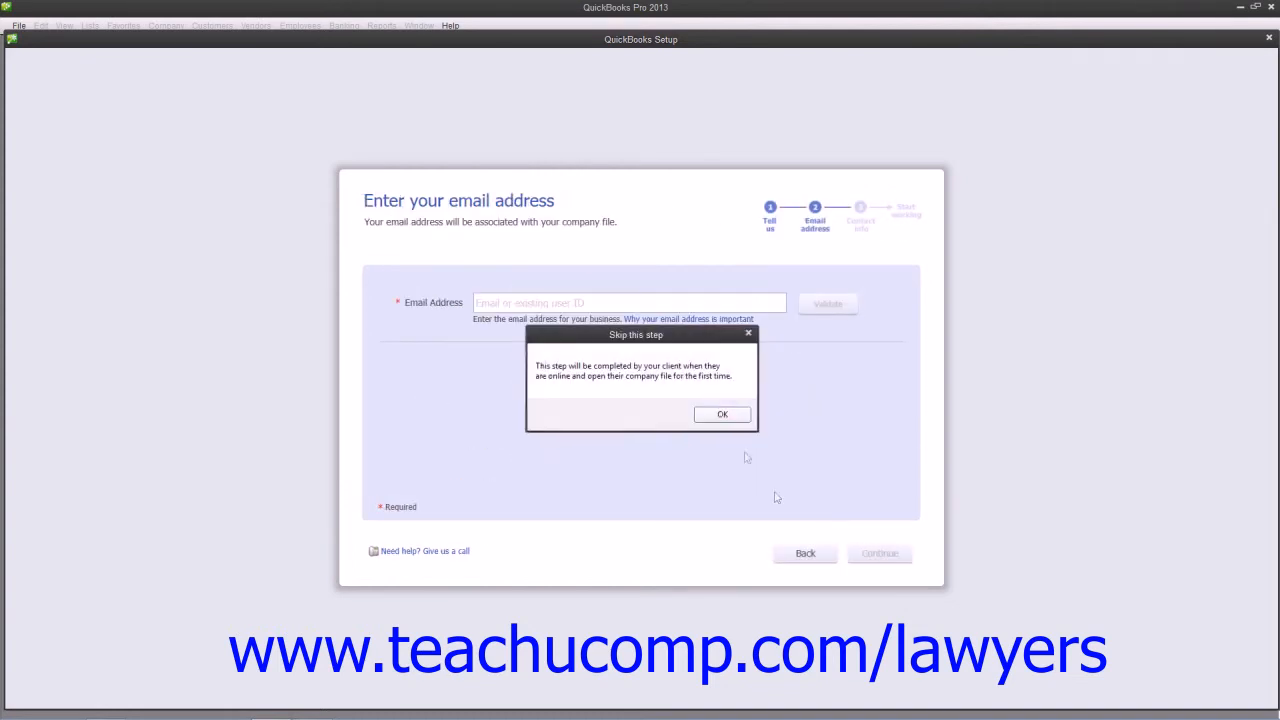
pyautogui.click(722, 414)
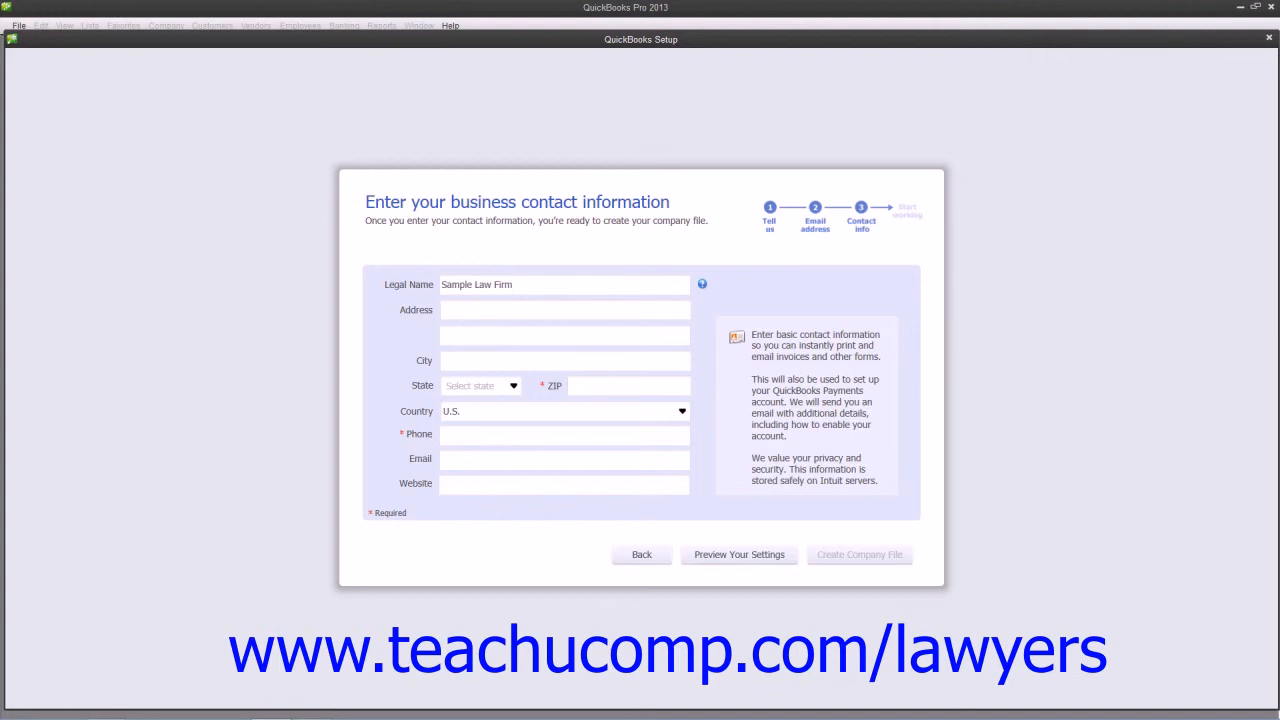
pyautogui.write('48823')
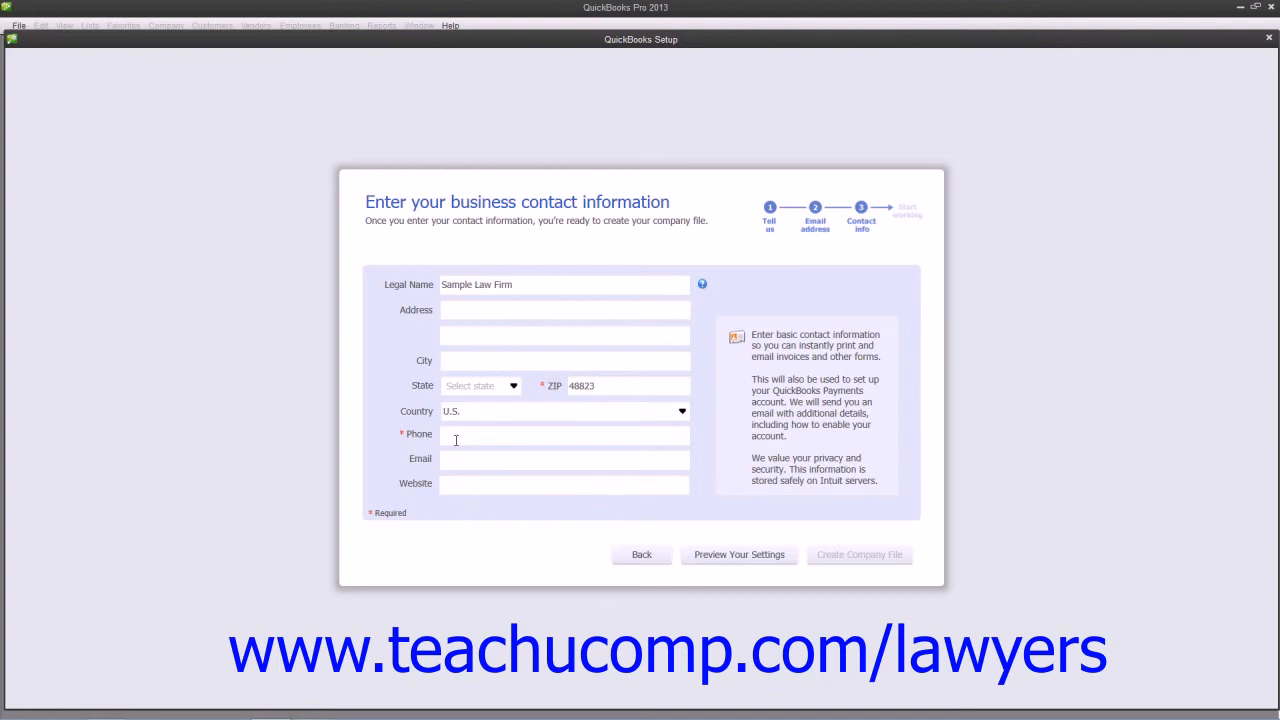
pyautogui.write('517-111-2222')
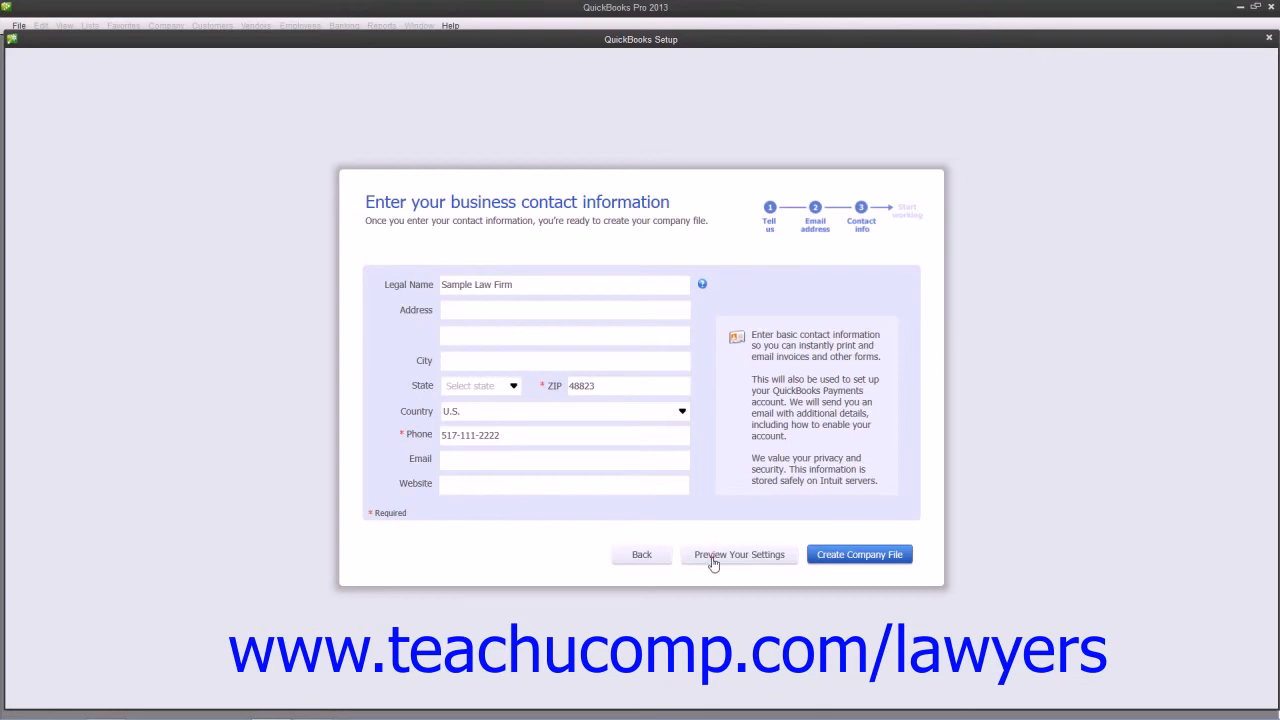
pyautogui.click(740, 554)
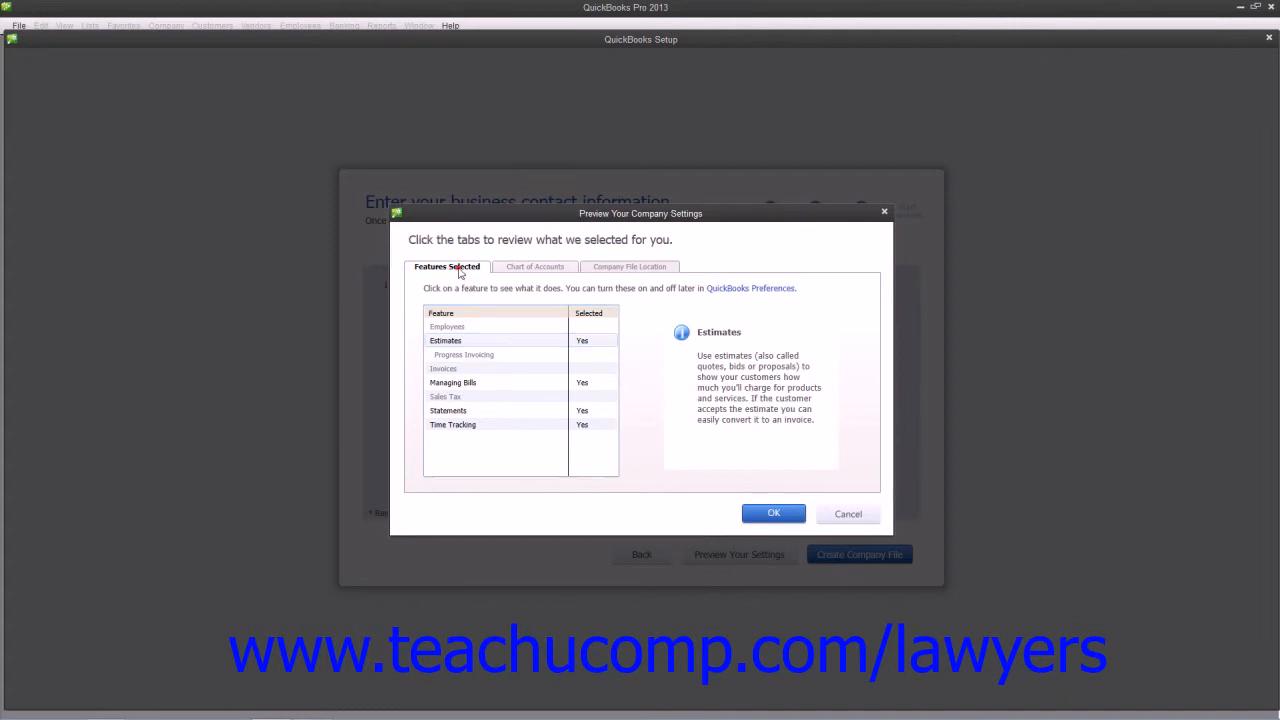
# - Review the selected features, view the recommended chart of accounts, and check all accounts
pyautogui.click(464, 356)
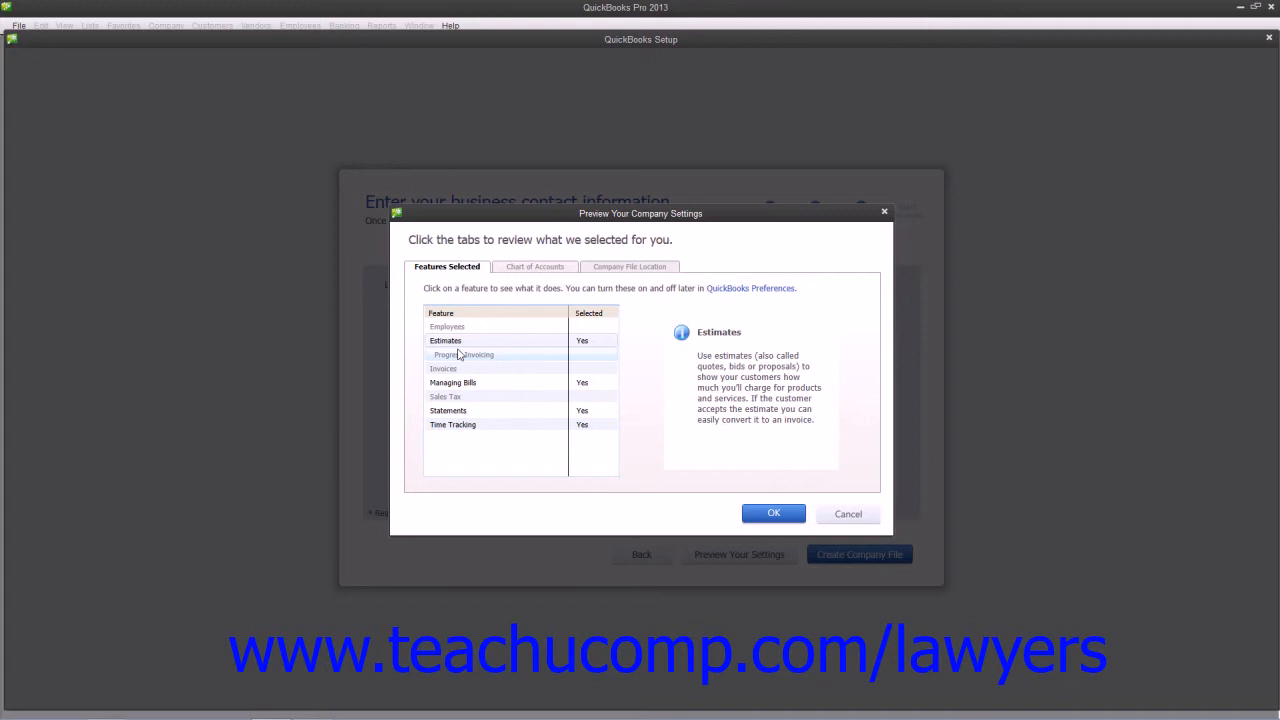
pyautogui.moveTo(508, 340)
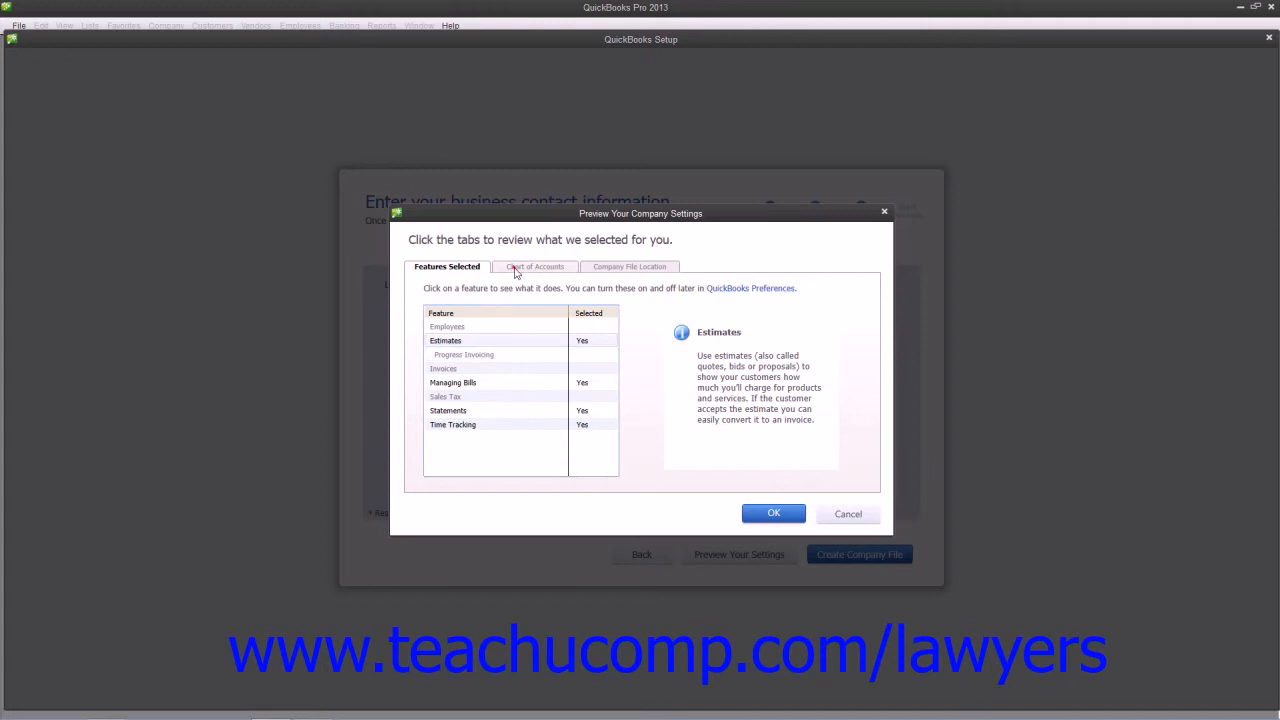
pyautogui.click(536, 266)
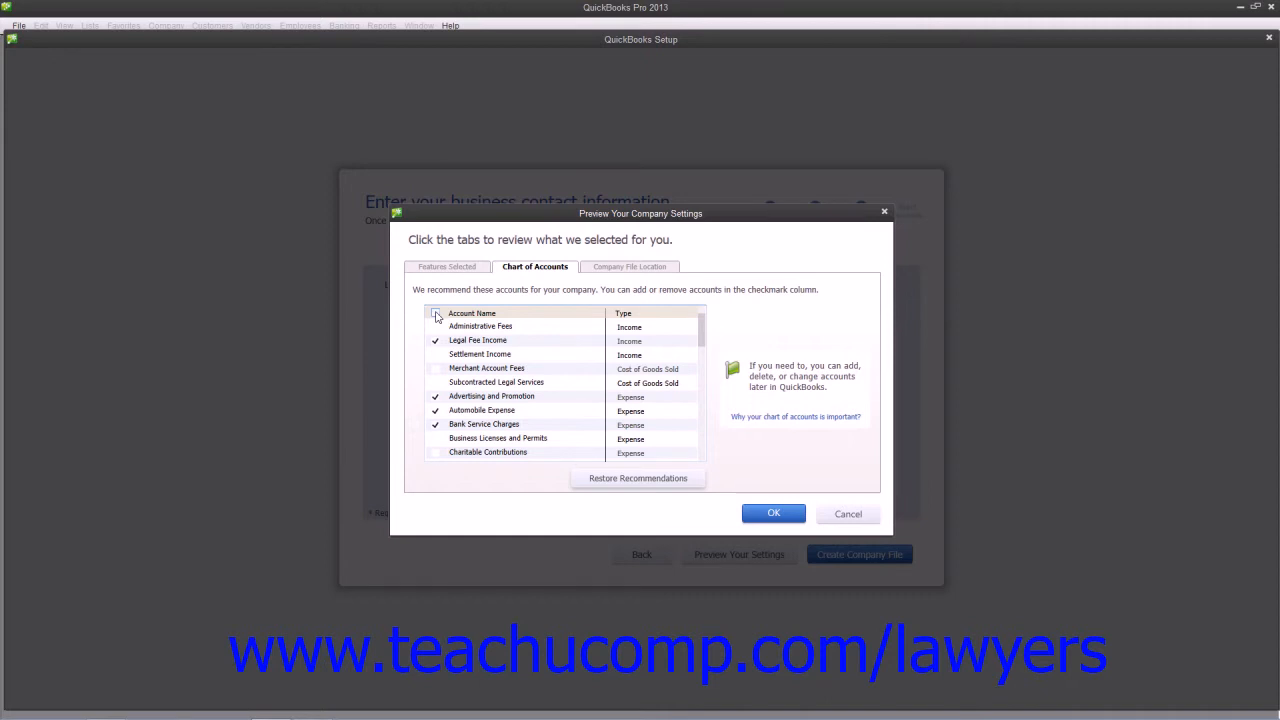
pyautogui.click(436, 312)
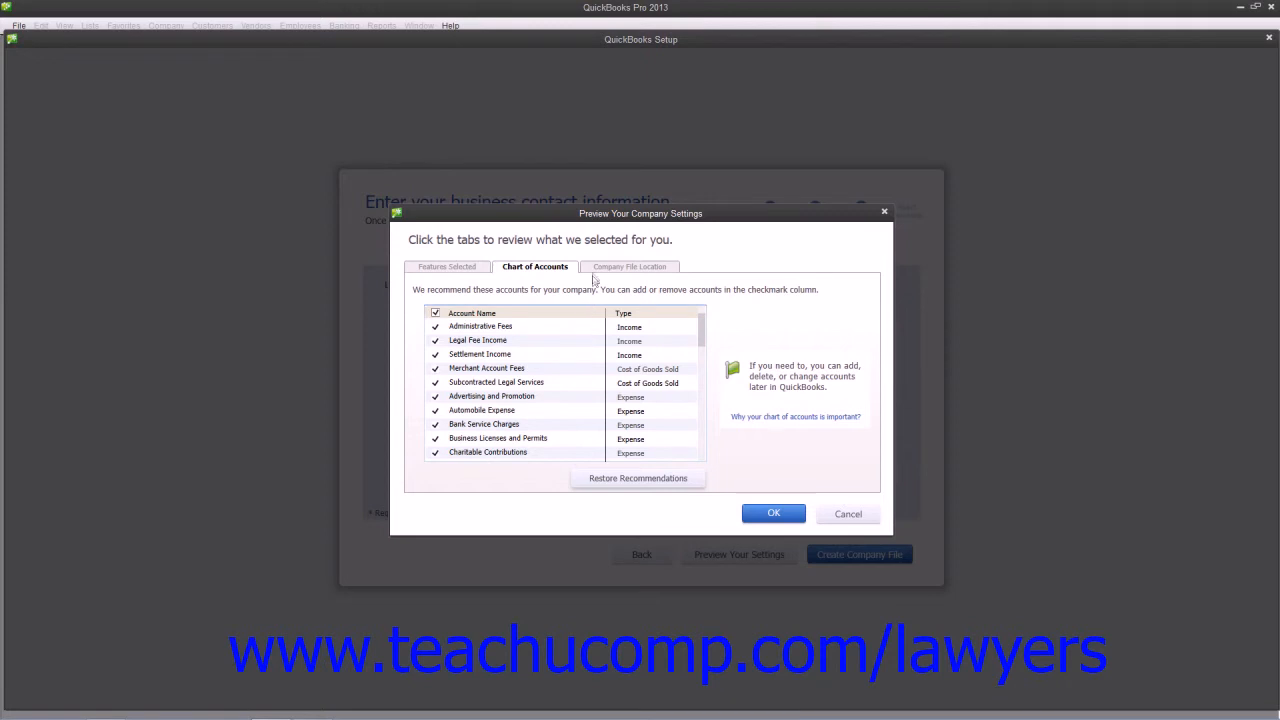
# - View the company file location and start changing it to a different folder
pyautogui.click(628, 266)
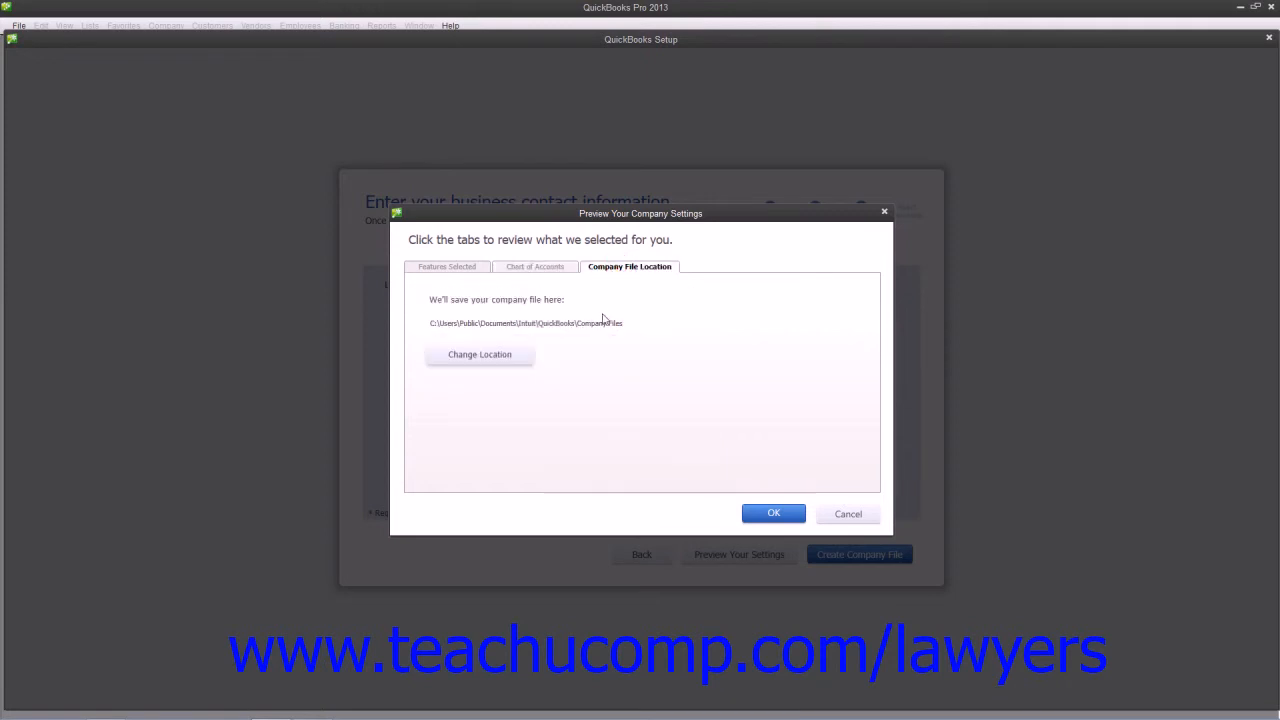
pyautogui.moveTo(636, 362)
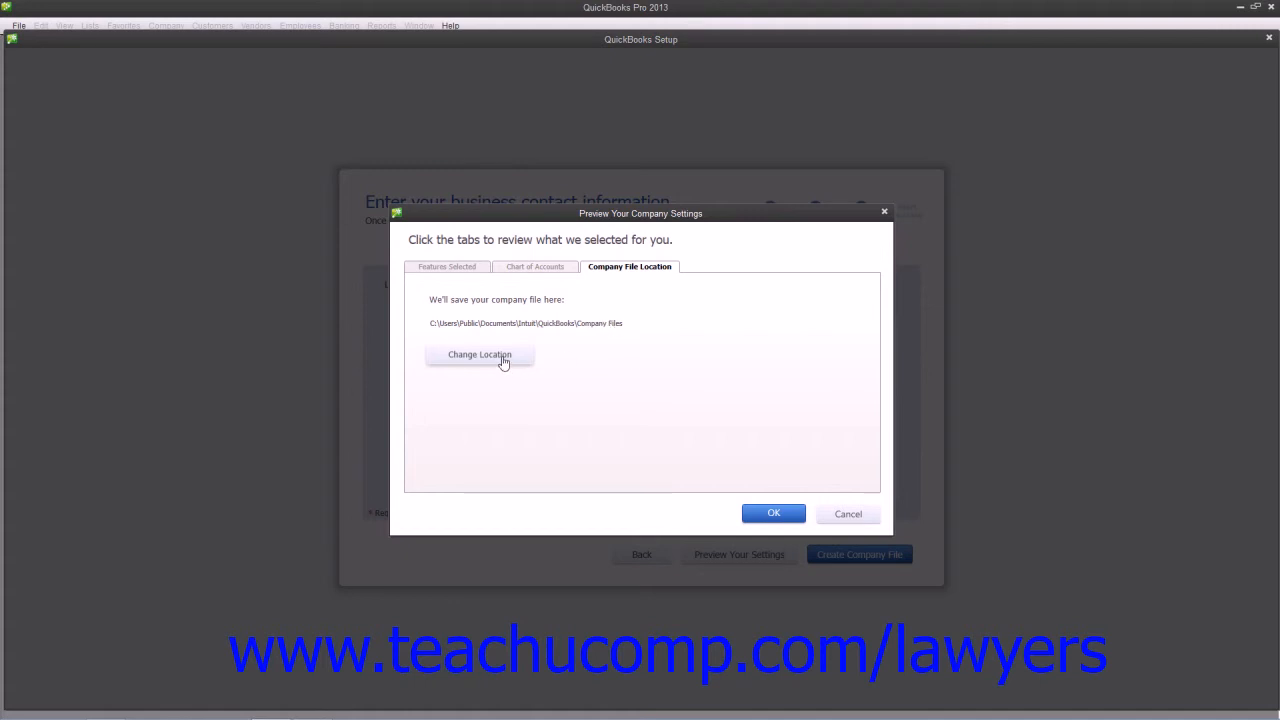
pyautogui.click(480, 354)
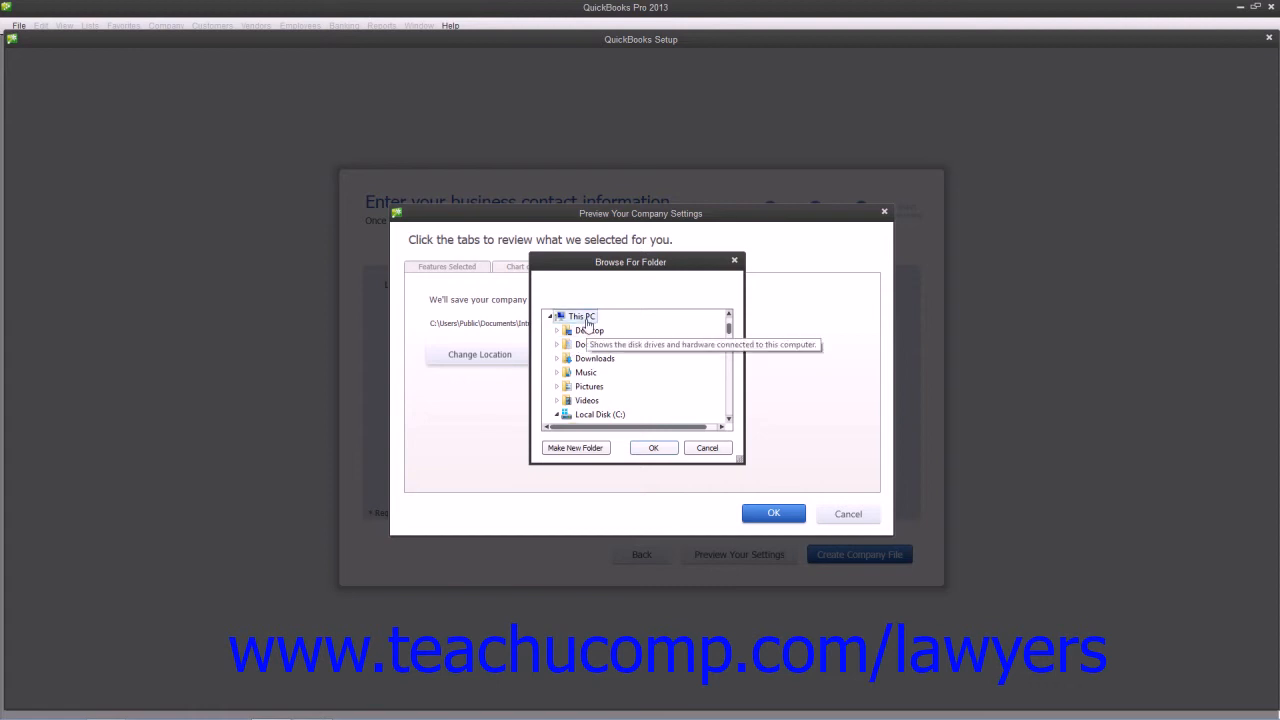
pyautogui.moveTo(630, 288)
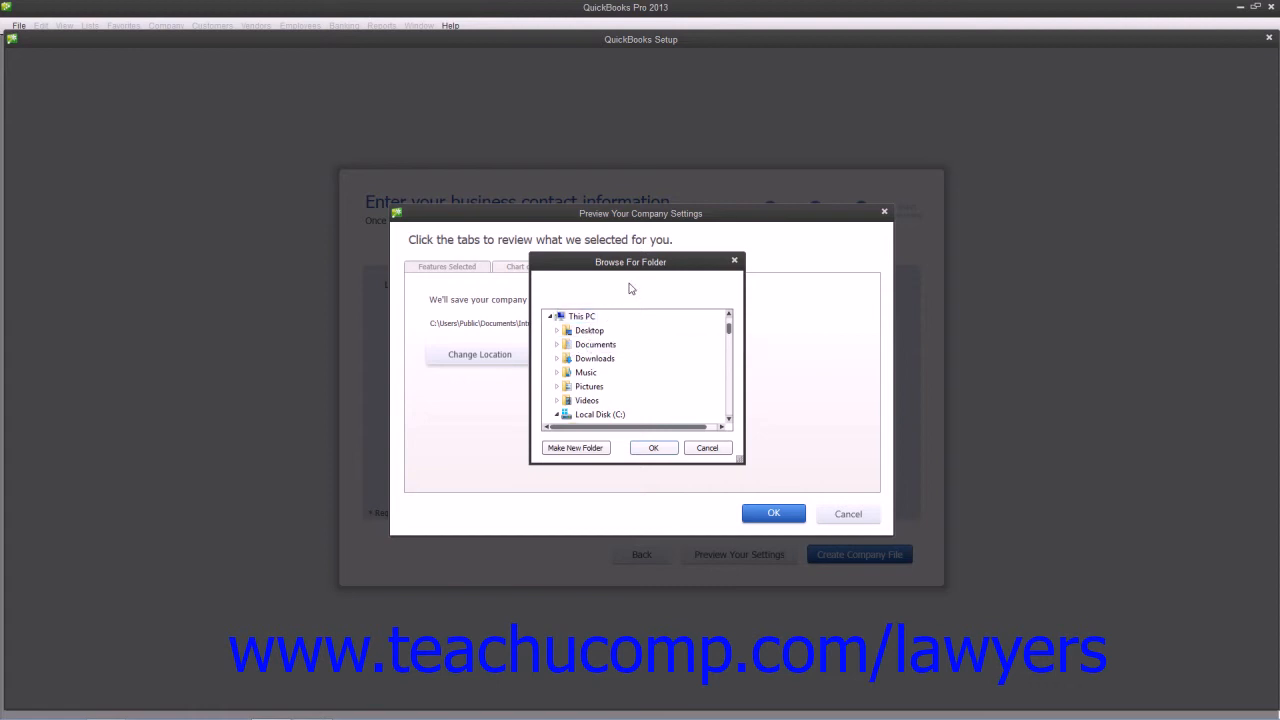
pyautogui.moveTo(628, 290)
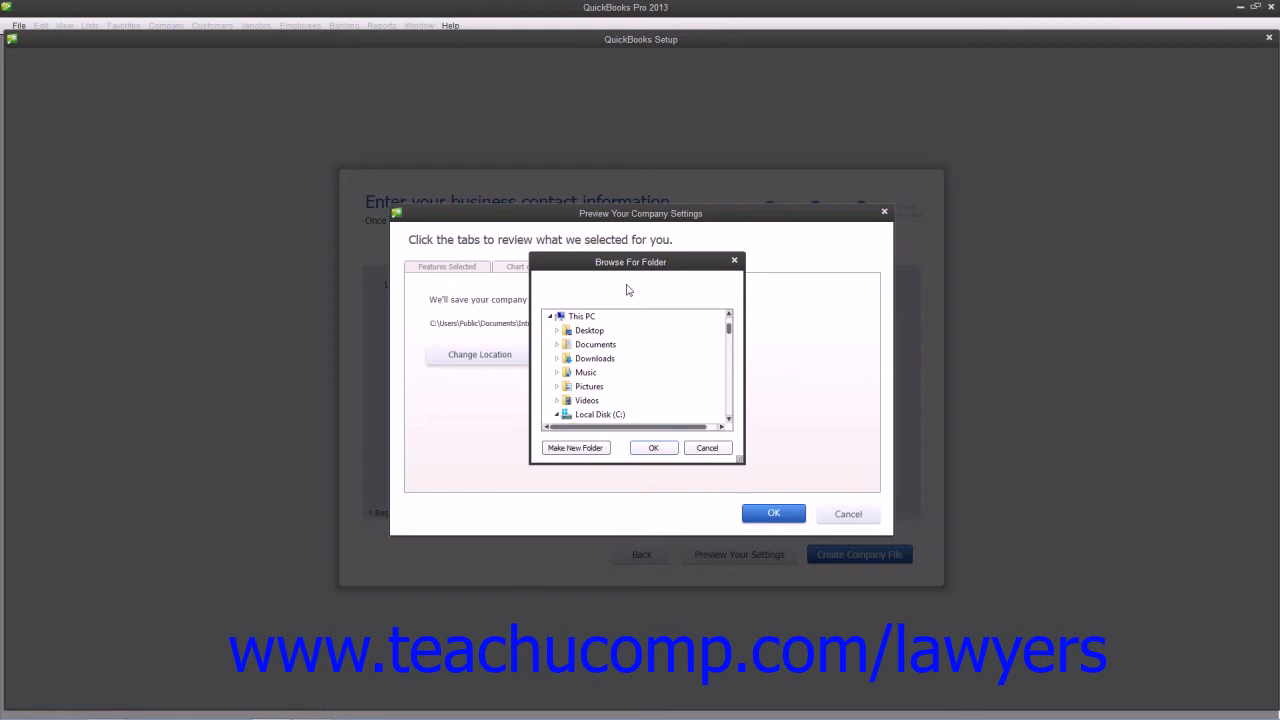
pyautogui.moveTo(684, 316)
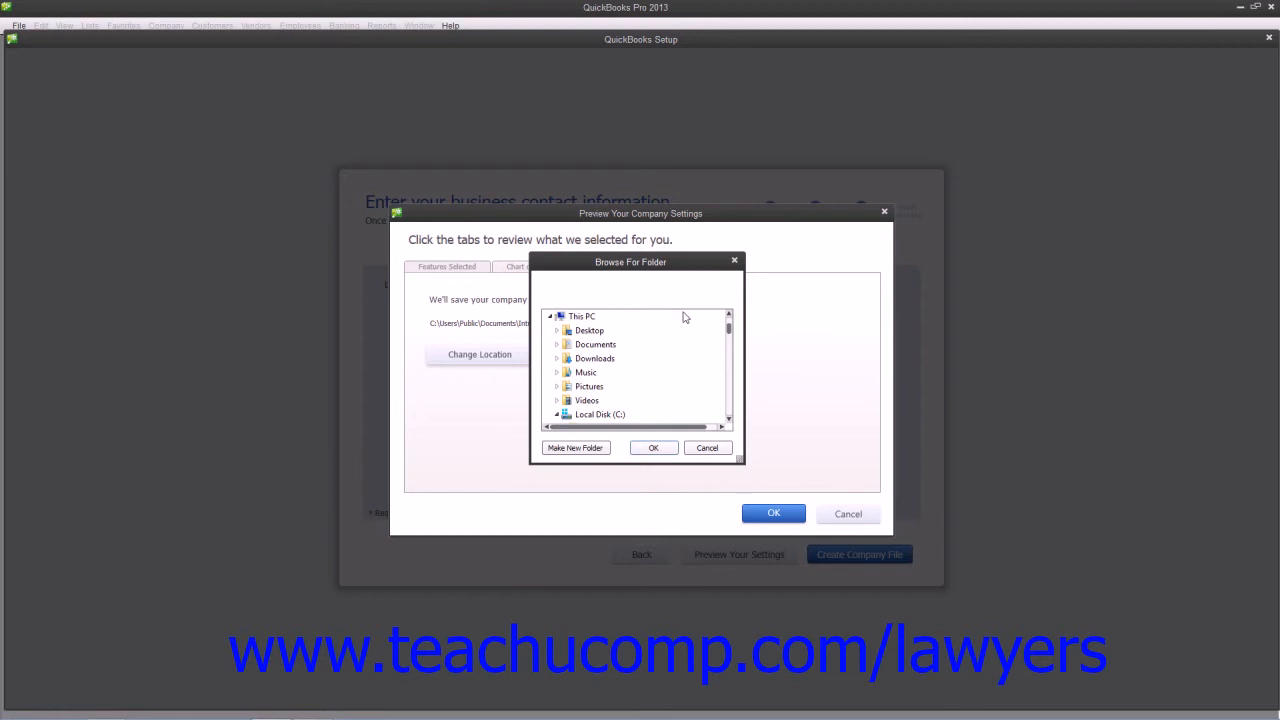
# - Set the Desktop as the save folder and accept the previewed company settings
pyautogui.click(588, 330)
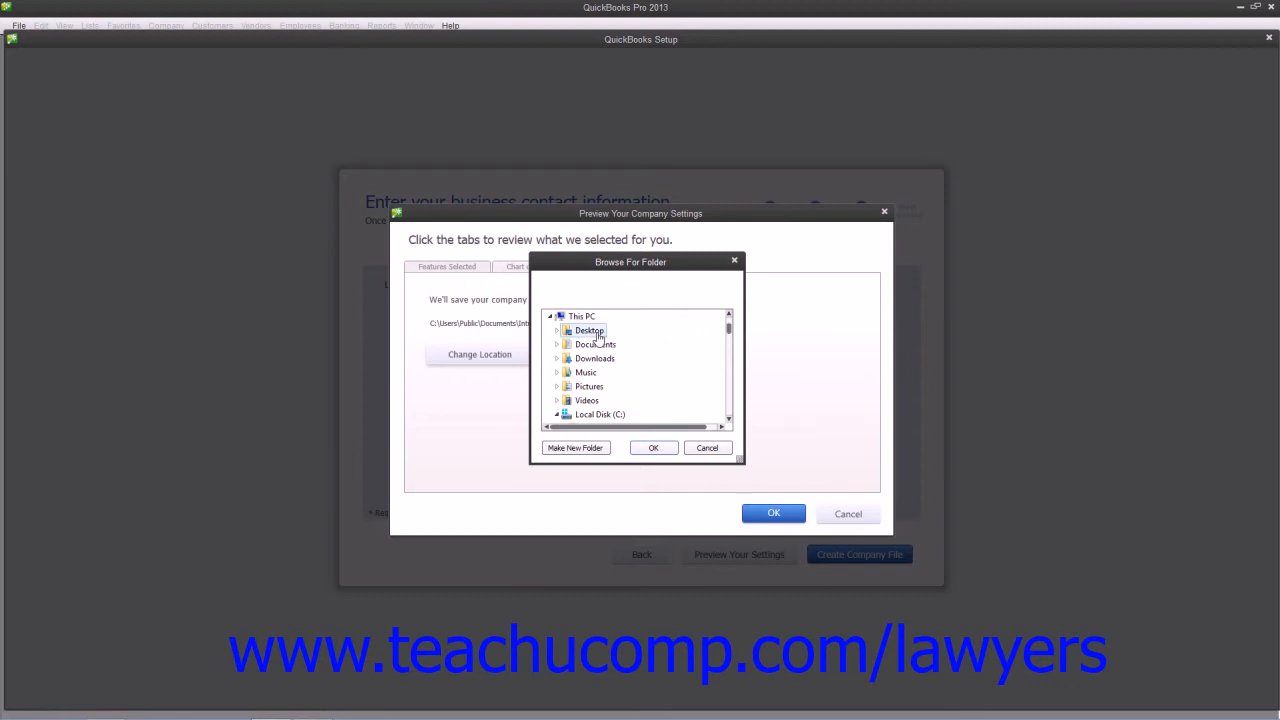
pyautogui.doubleClick(588, 330)
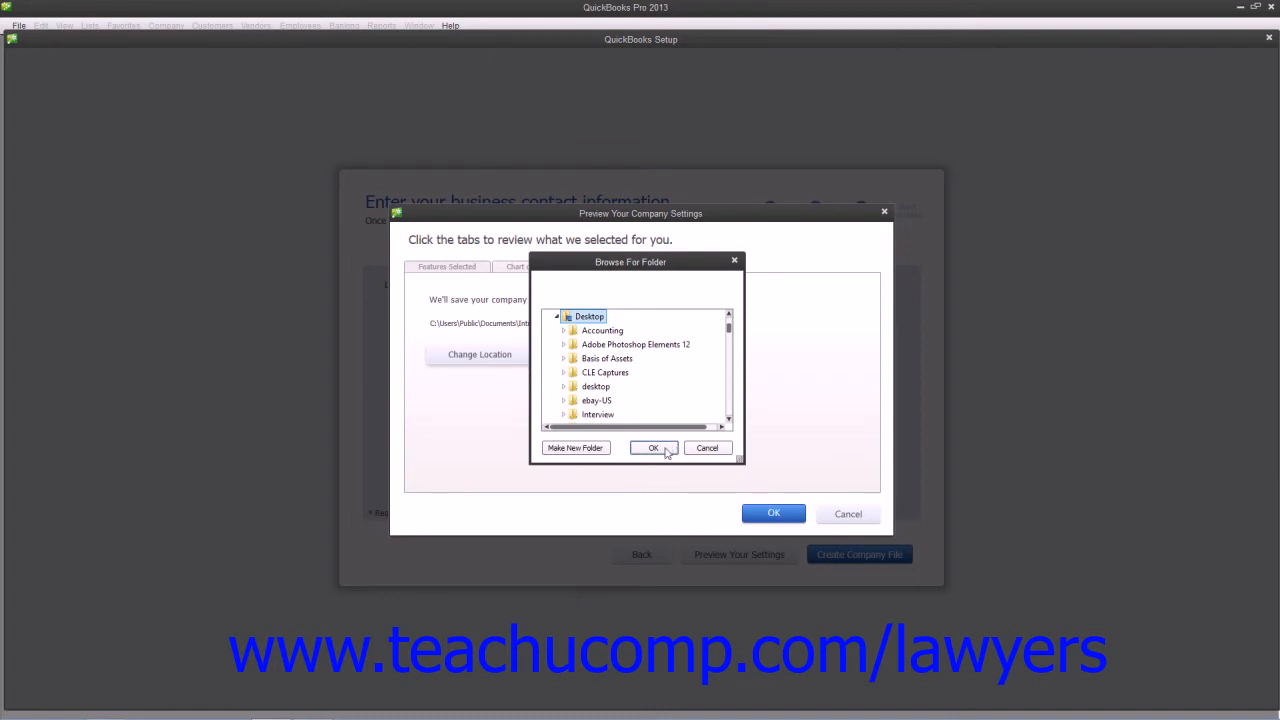
pyautogui.click(652, 448)
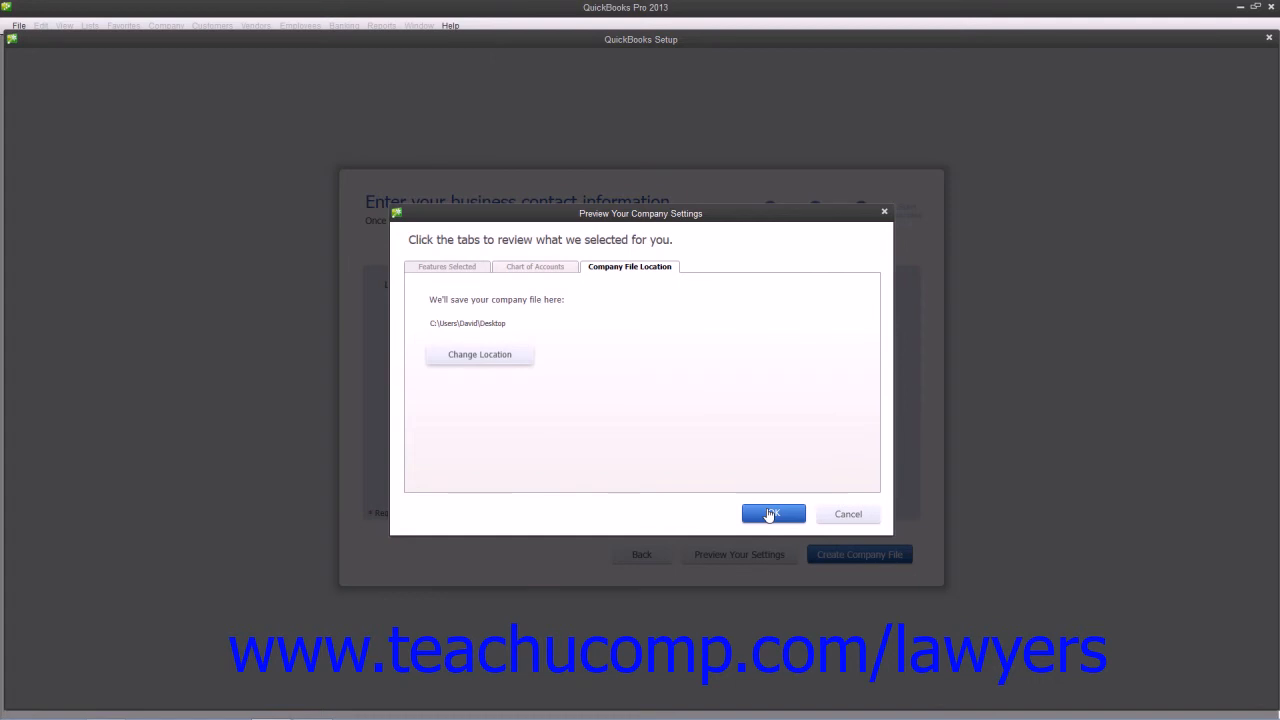
pyautogui.click(772, 512)
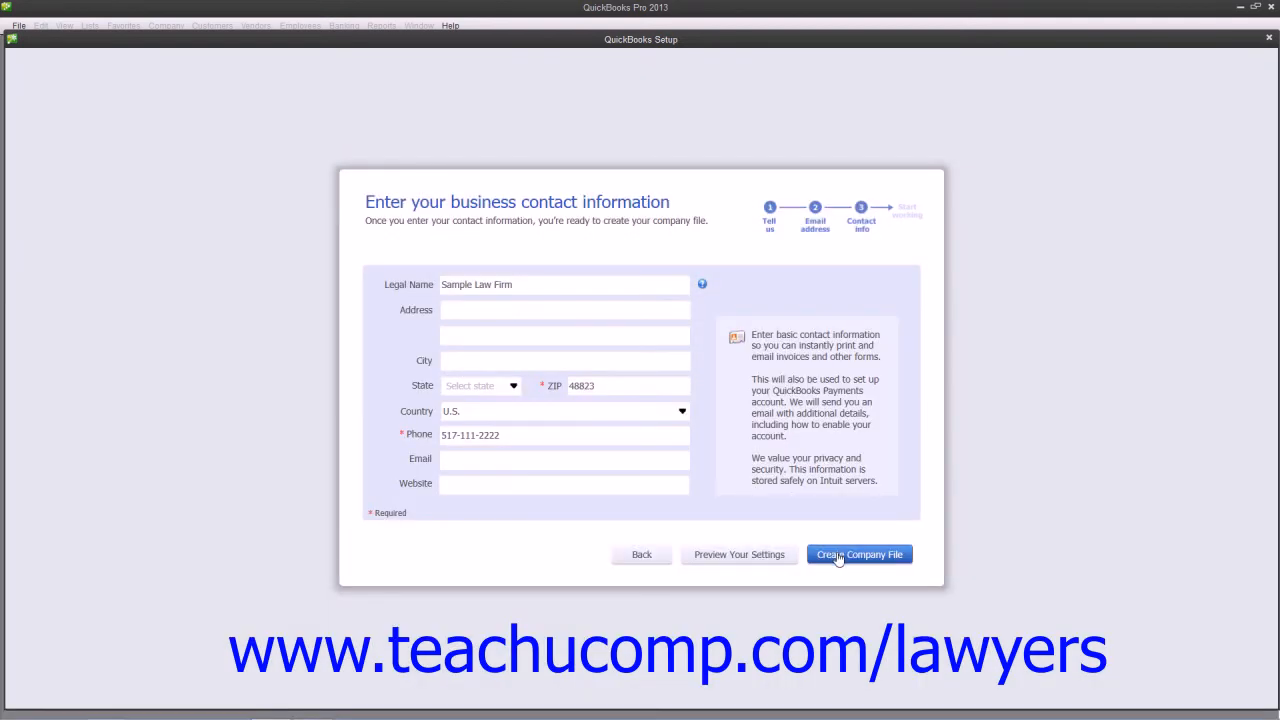
# - Start creating the Sample Law Firm company file via Create Company File
pyautogui.click(860, 554)
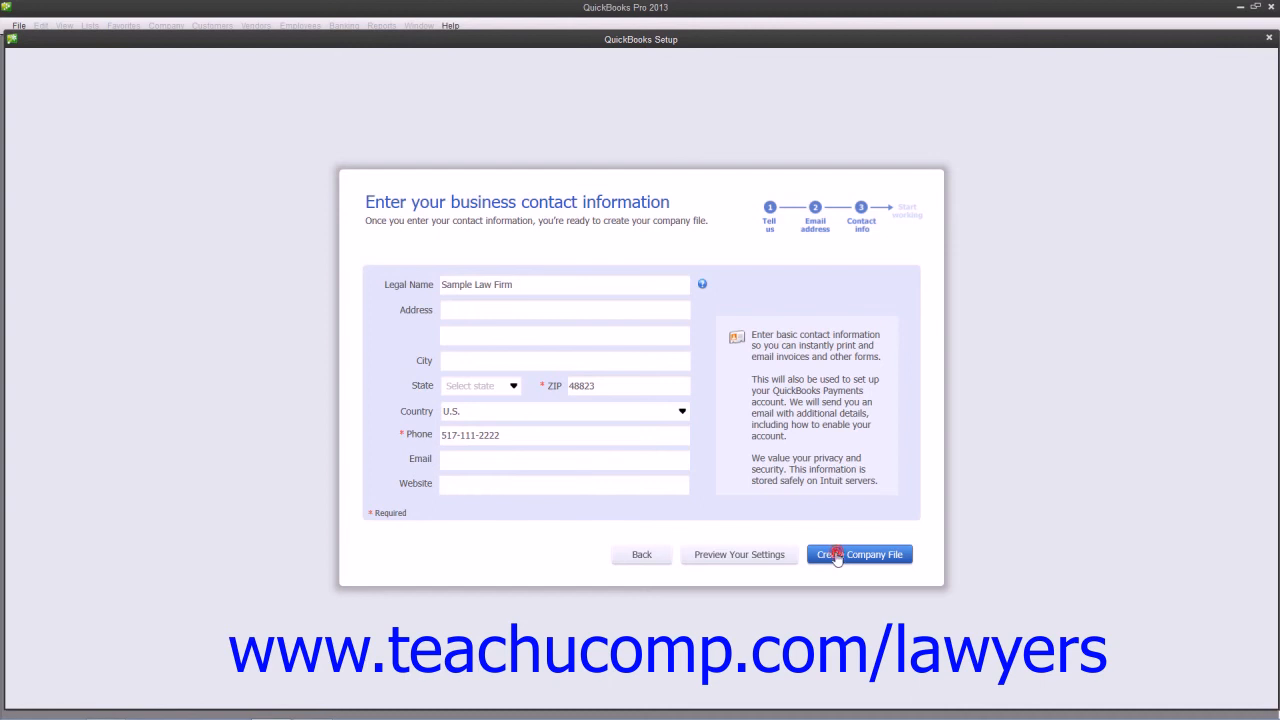
pyautogui.click(858, 554)
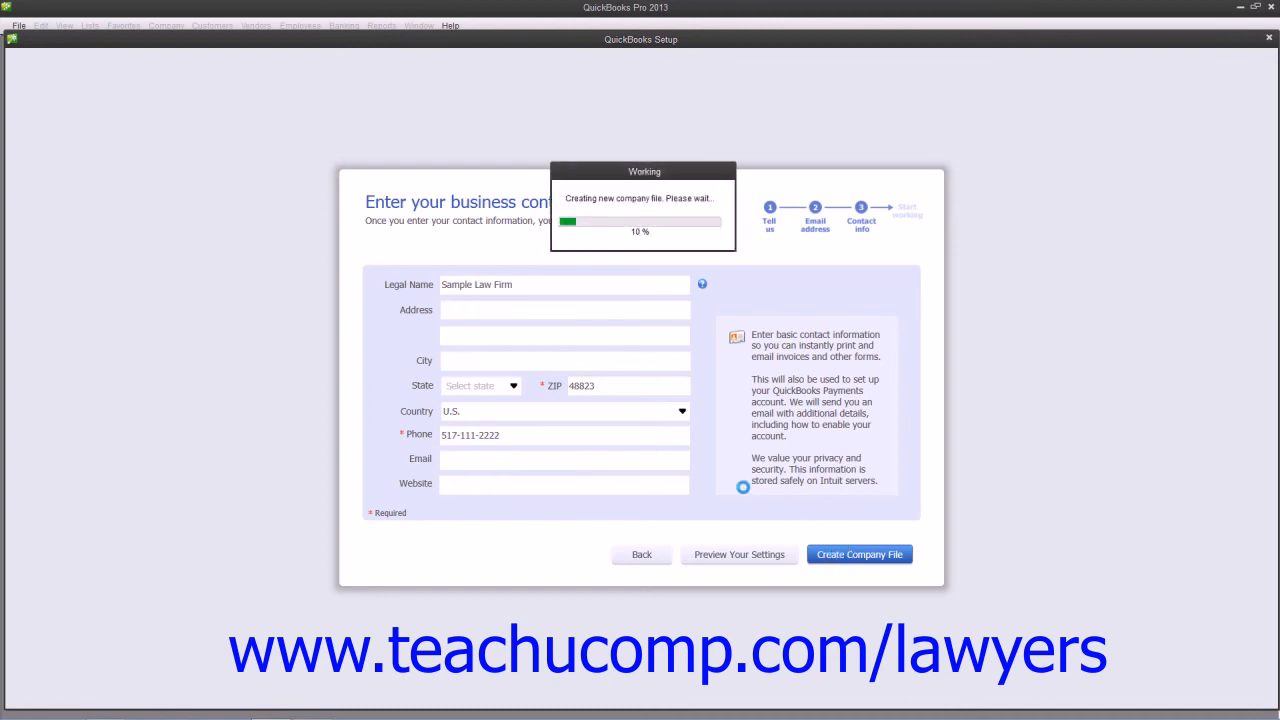